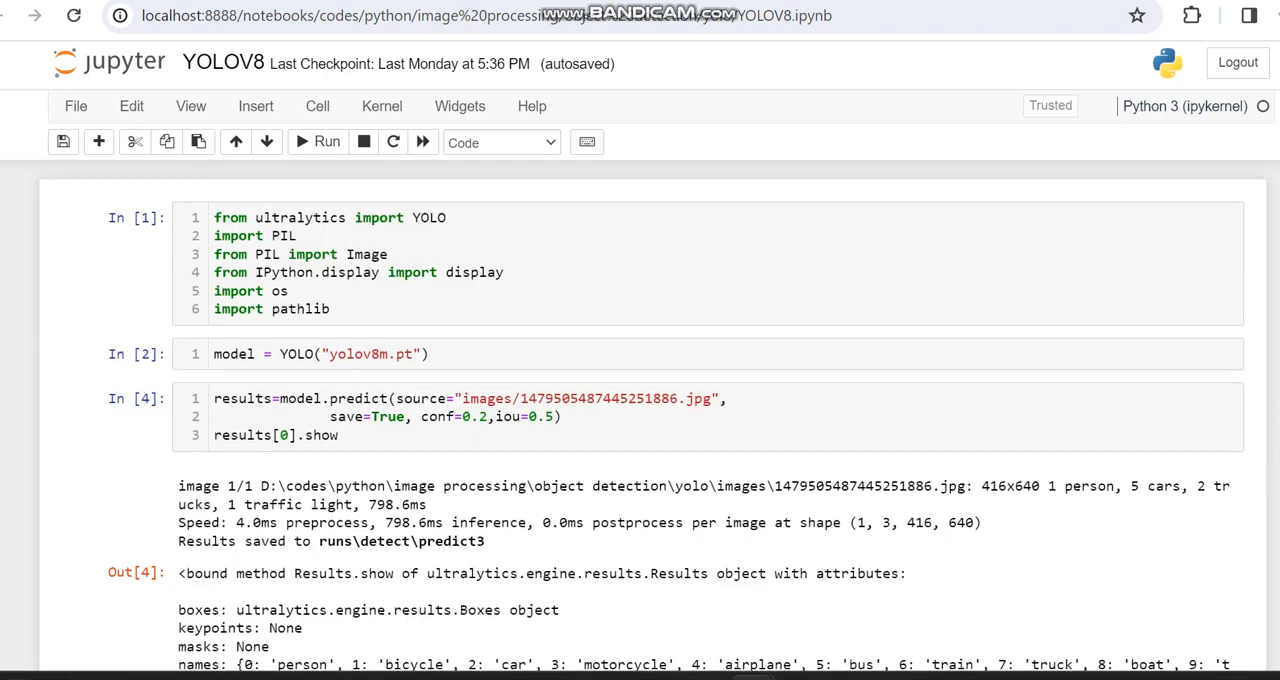
# - Scroll through the Out[4] detection results and focus the prediction code cell
pyautogui.scroll(-3)
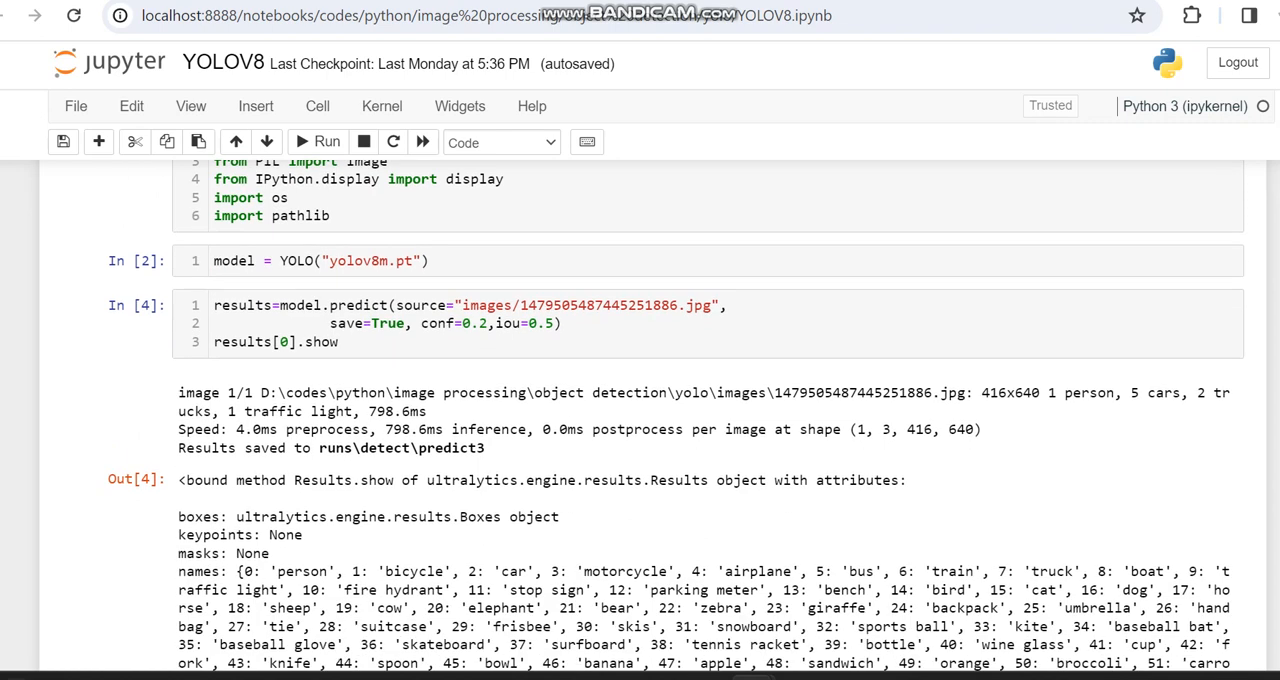
pyautogui.scroll(3)
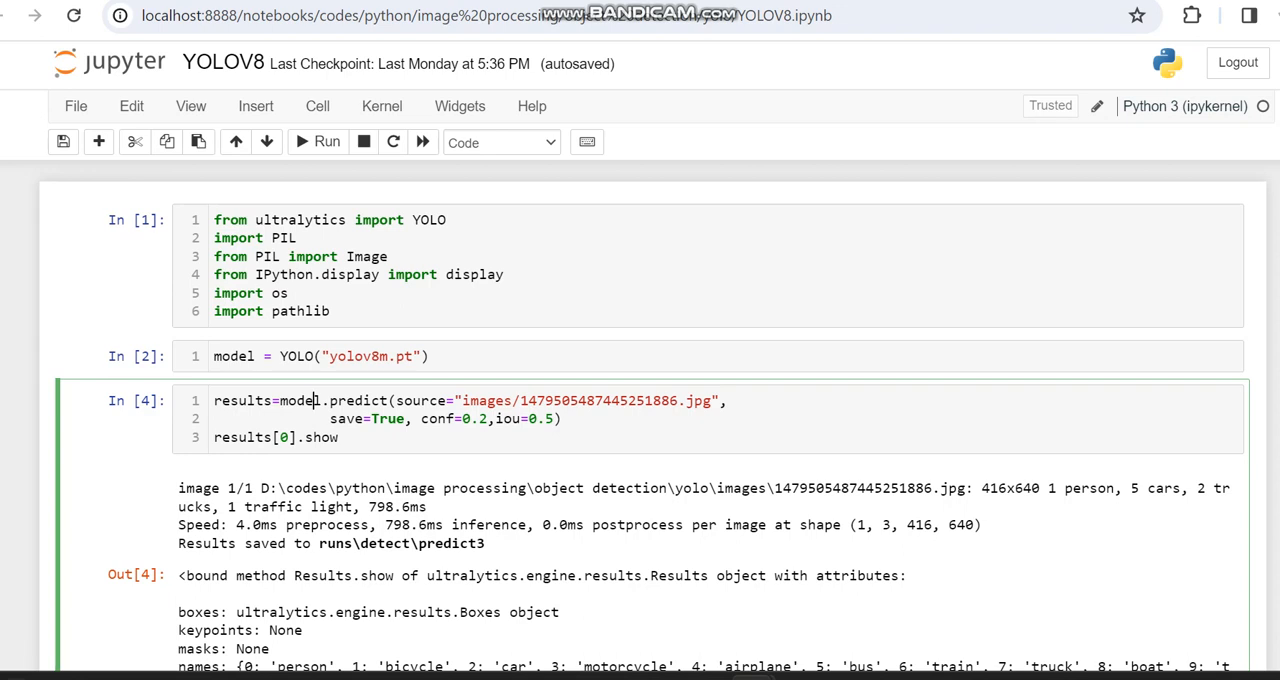
pyautogui.scroll(-3)
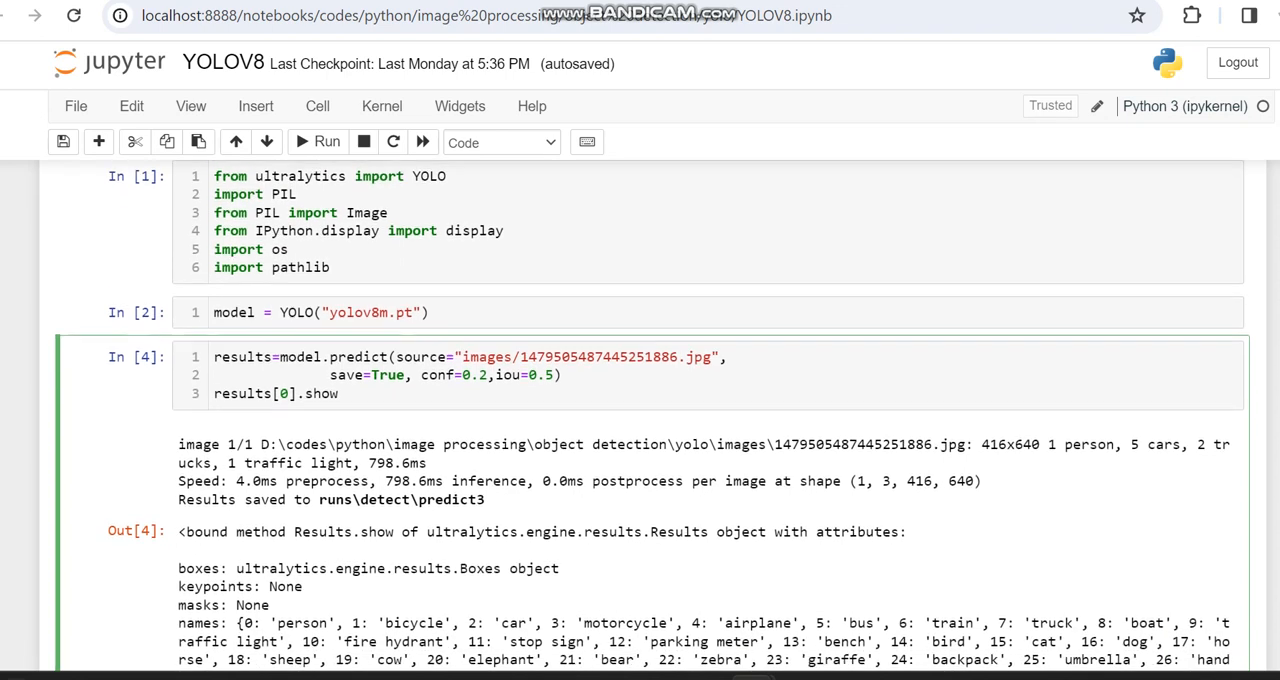
pyautogui.scroll(-3)
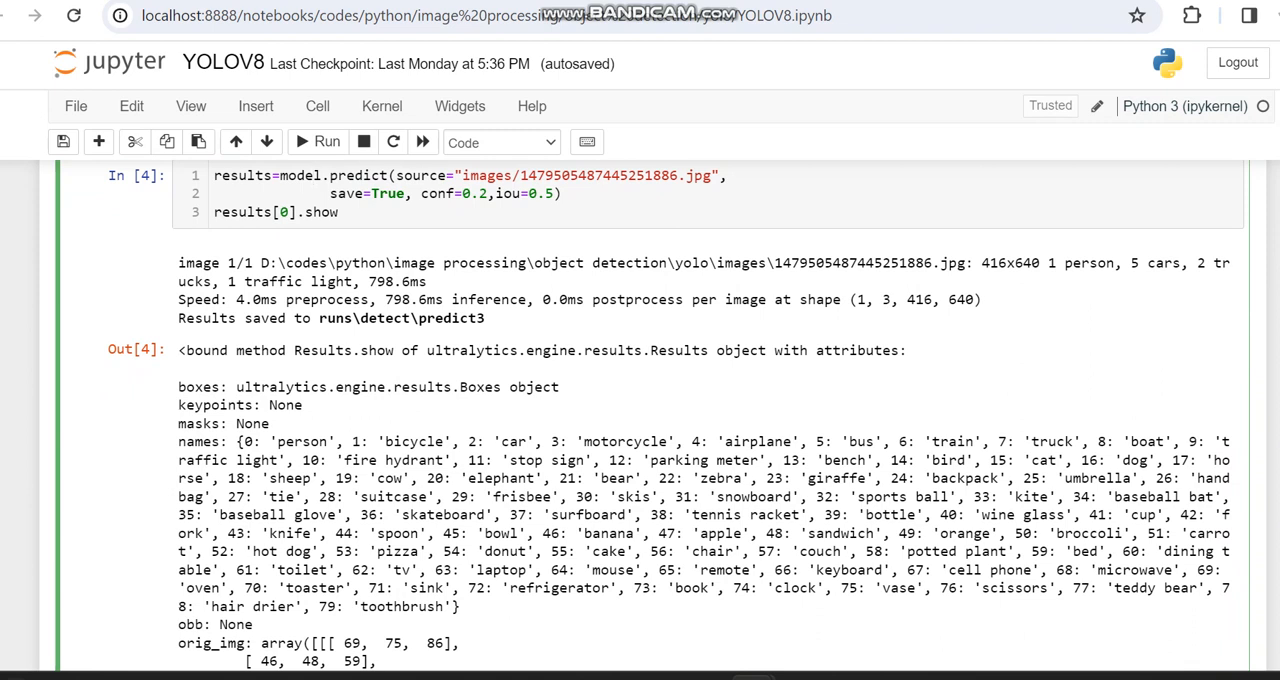
pyautogui.click(316, 174)
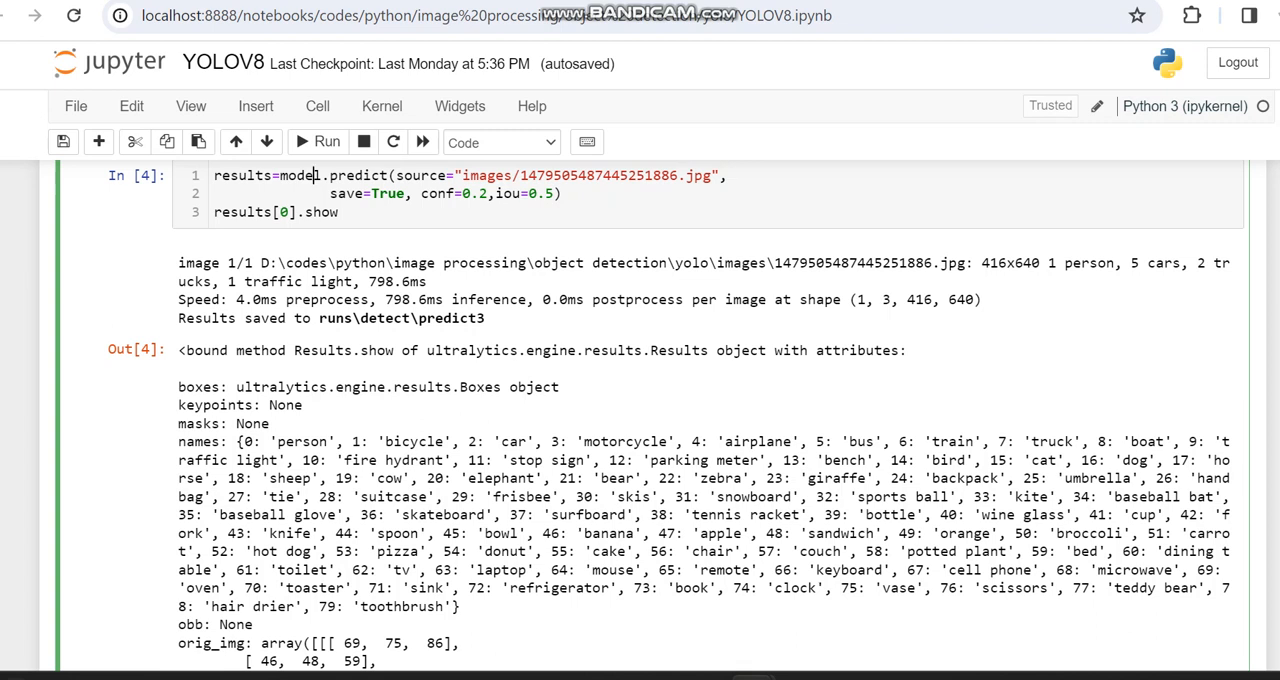
# - Review the following cells down to where the runs\detect results folder is brought up
pyautogui.scroll(-3)
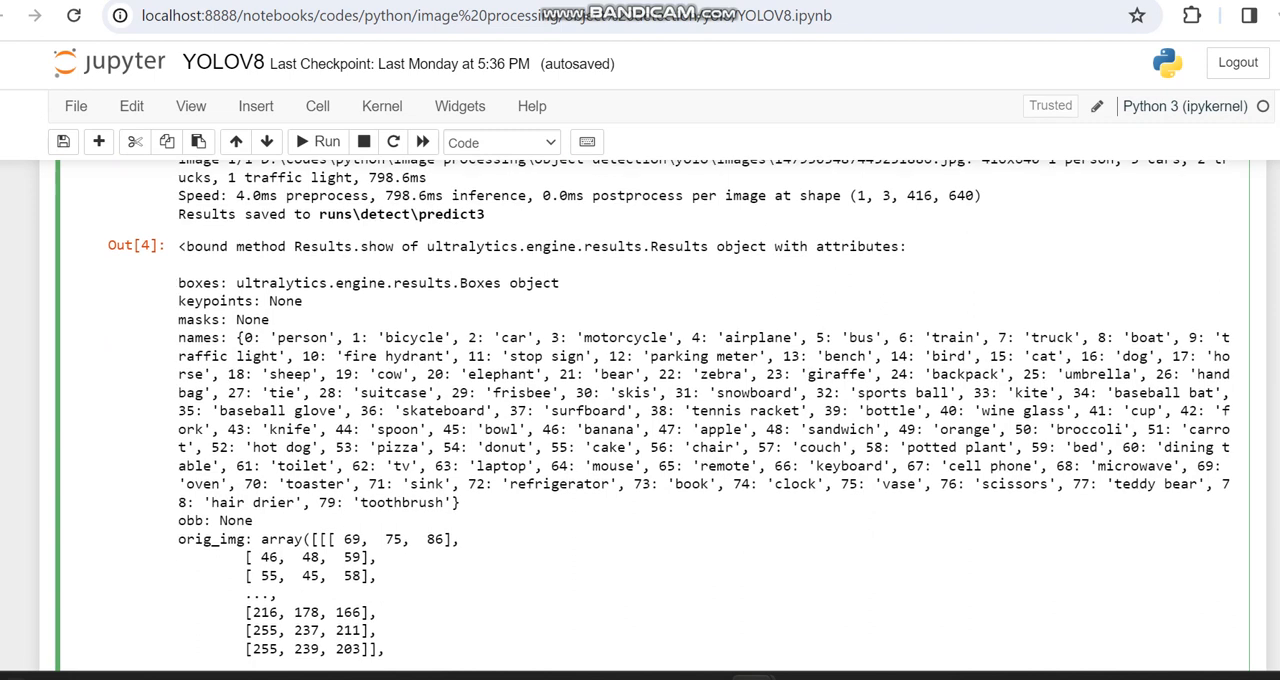
pyautogui.scroll(-3)
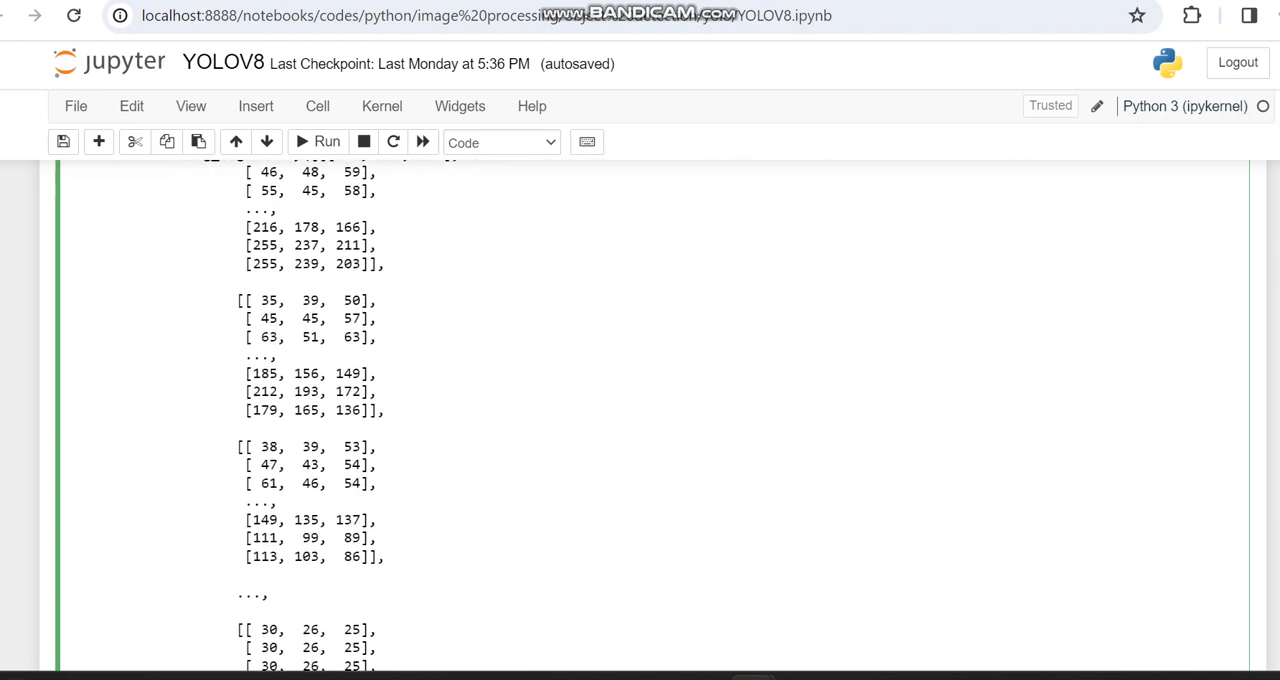
pyautogui.scroll(-3)
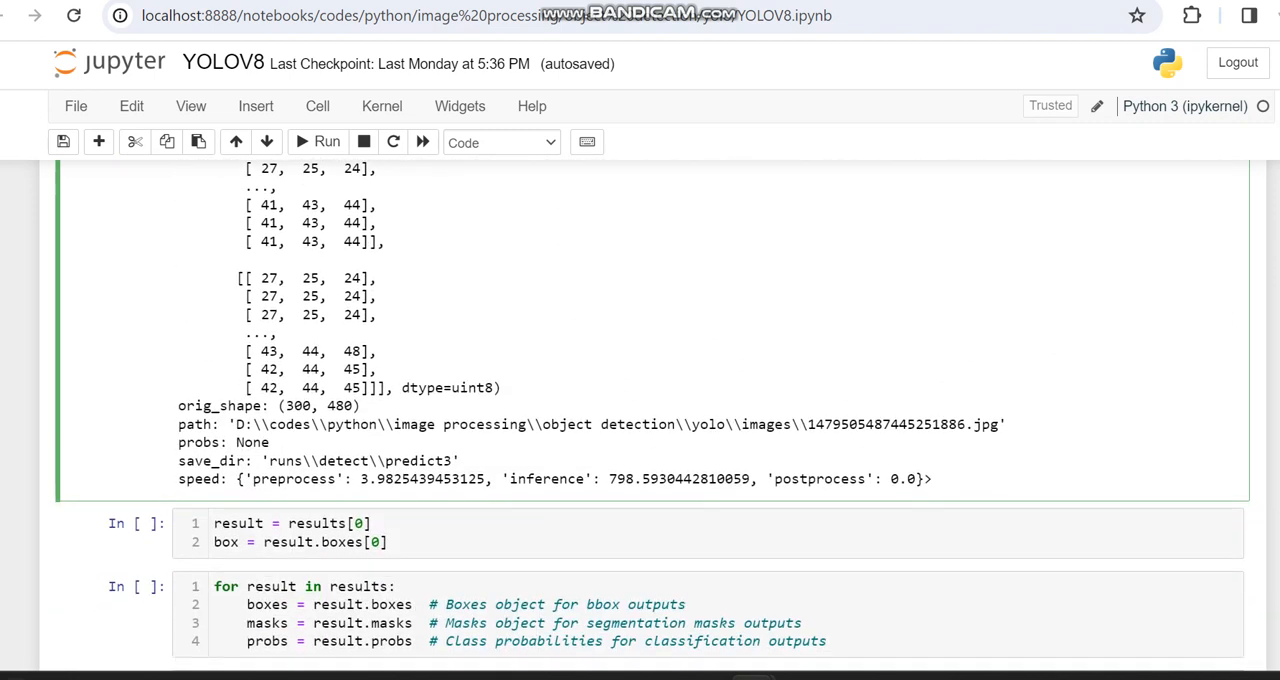
pyautogui.scroll(-3)
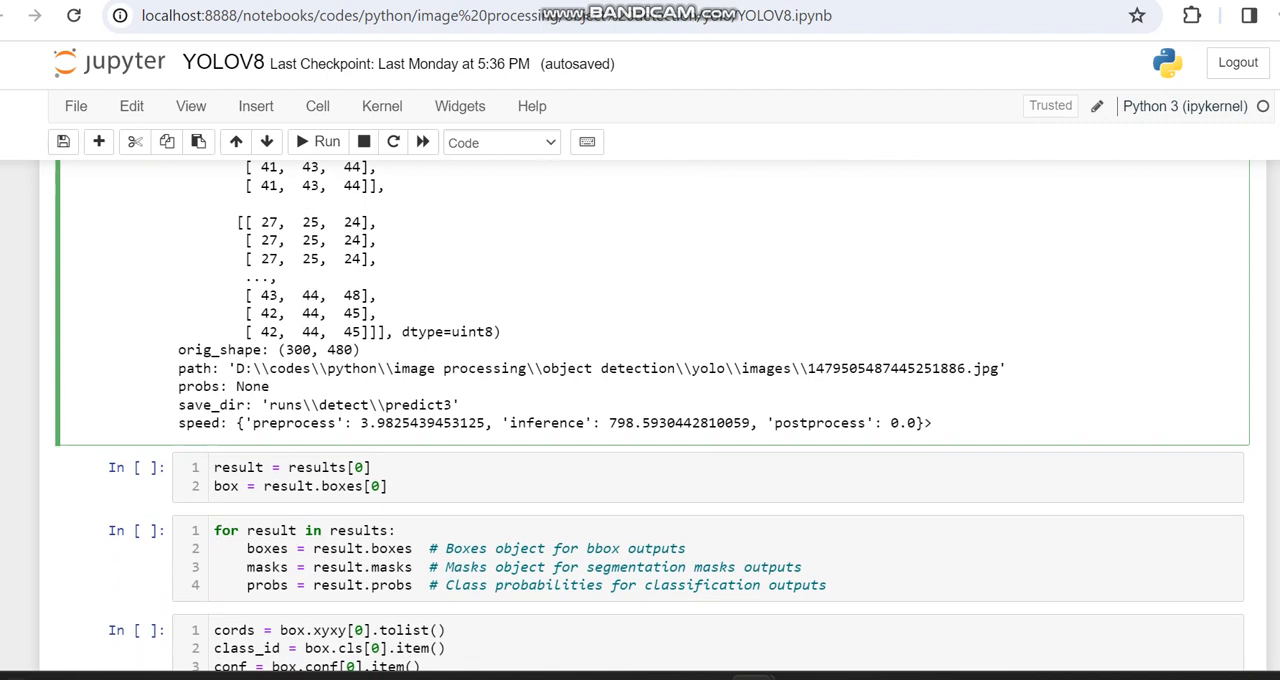
pyautogui.scroll(-3)
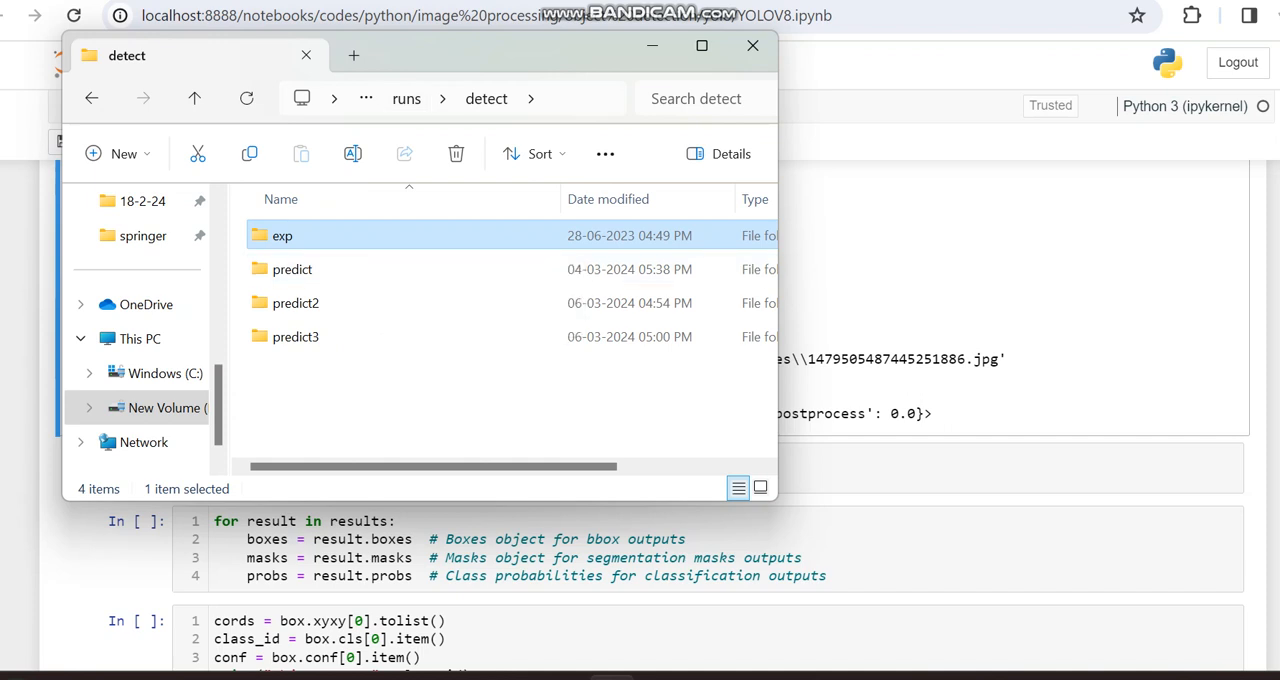
# - Check the exp results folder and return to the detect folder
pyautogui.doubleClick(282, 236)
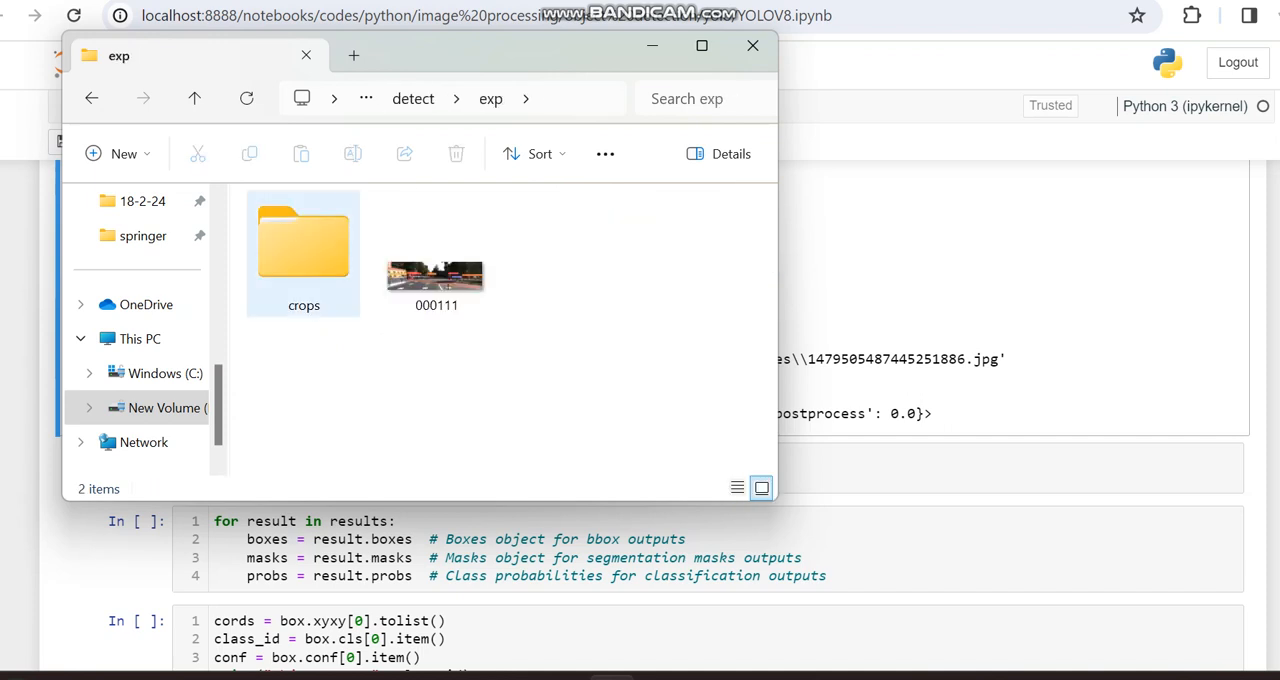
pyautogui.moveTo(304, 242)
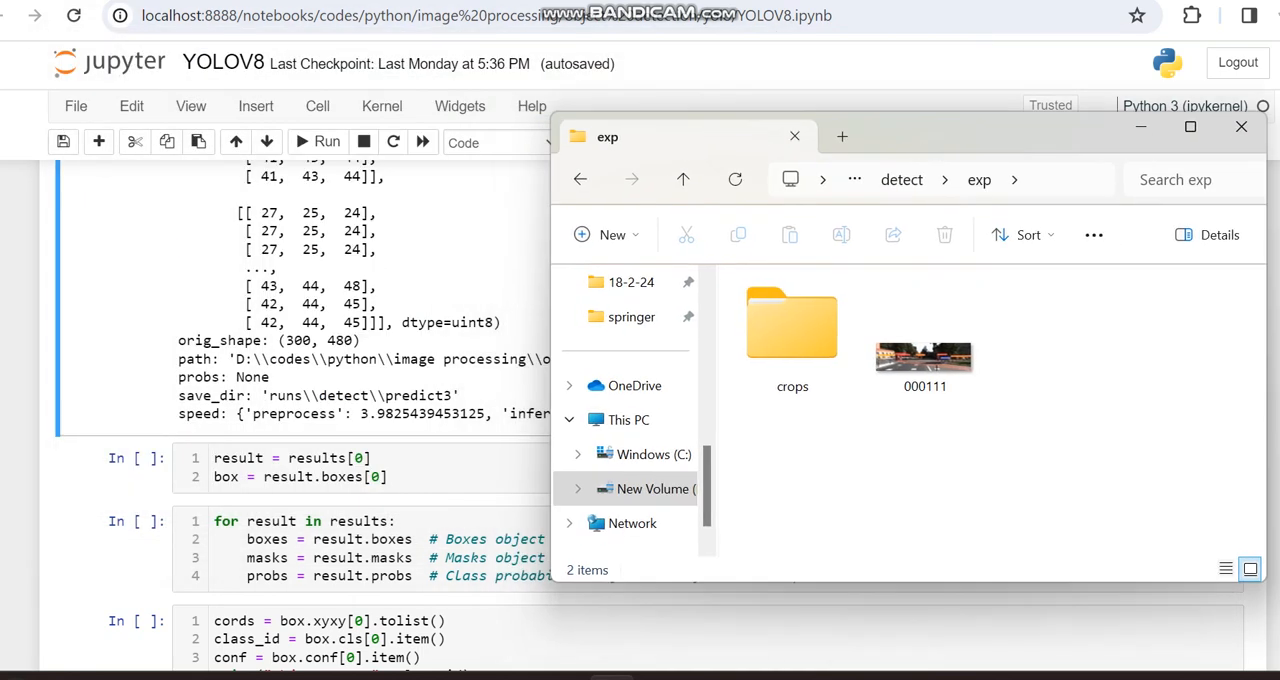
pyautogui.click(792, 324)
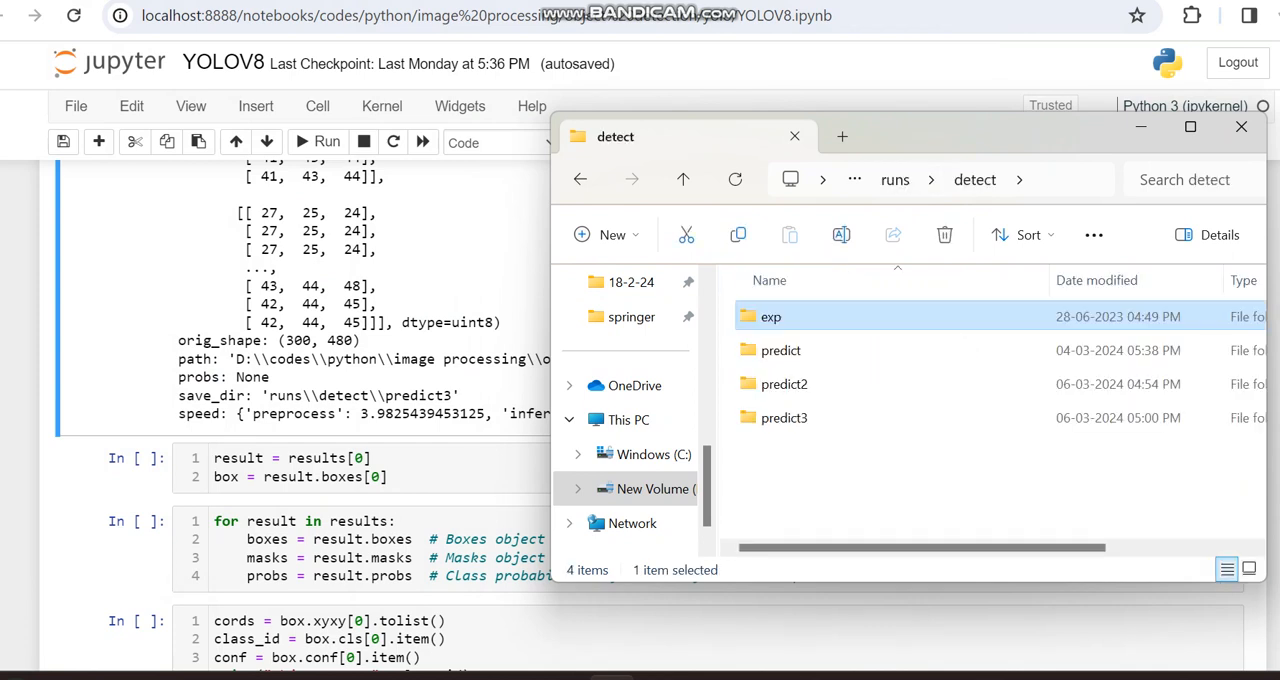
pyautogui.click(780, 350)
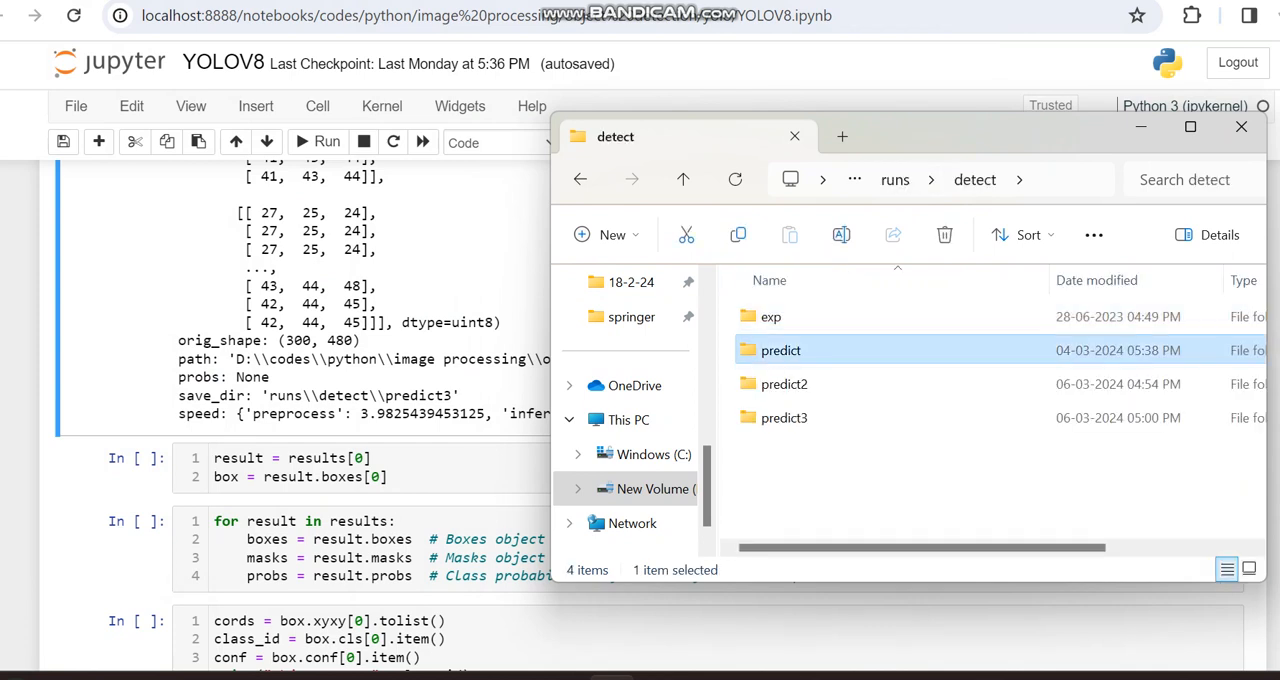
# - View the annotated street image saved in the predict3 folder, then close the explorer
pyautogui.doubleClick(784, 416)
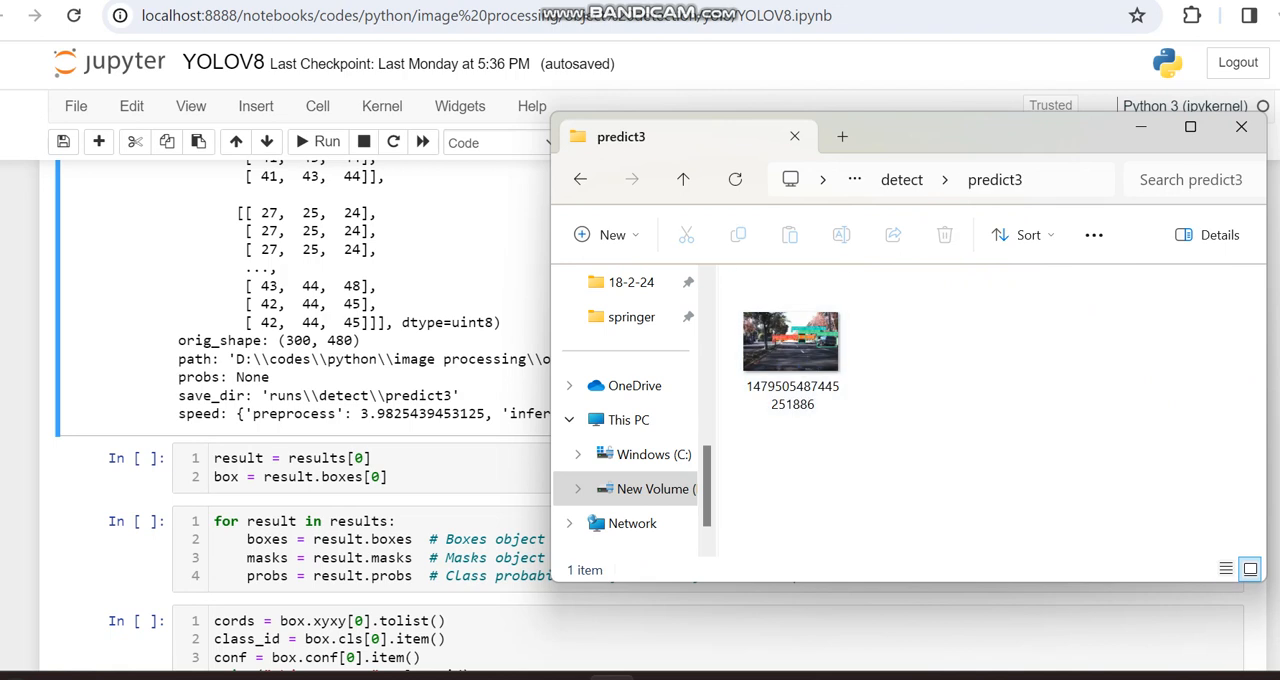
pyautogui.click(792, 342)
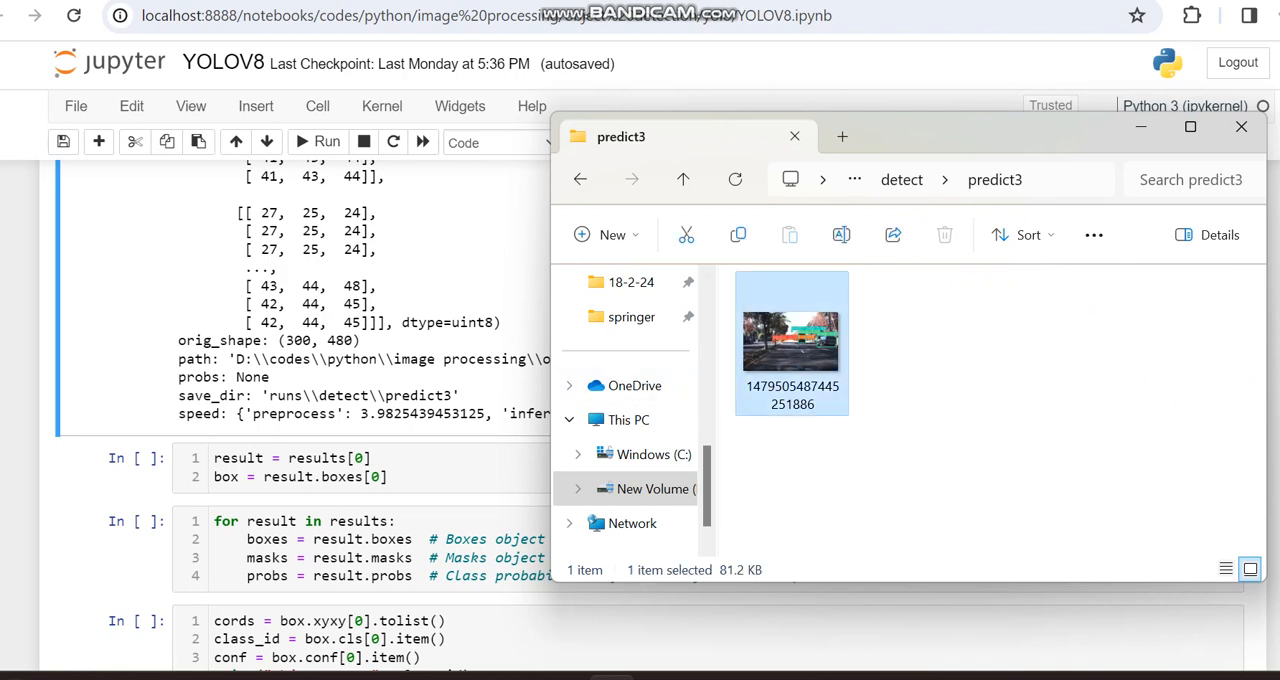
pyautogui.doubleClick(792, 340)
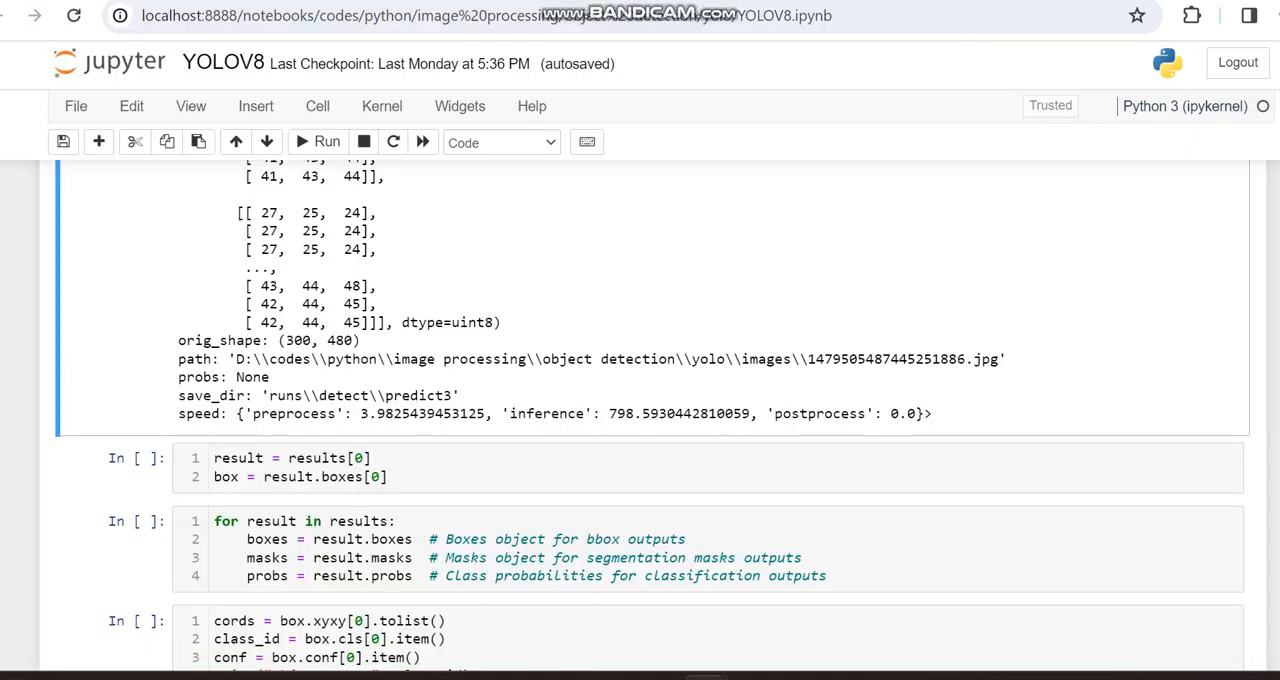
# - Run the cells taking the first result and looping over the YOLOv8 box outputs
pyautogui.scroll(-3)
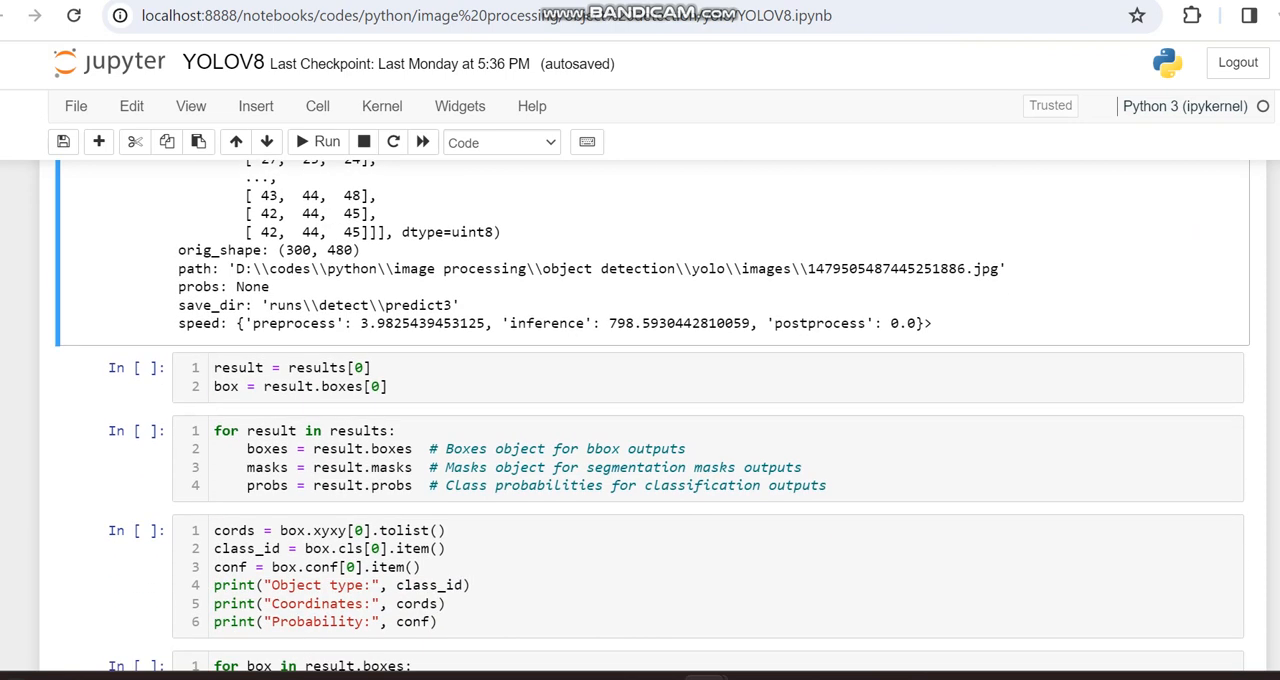
pyautogui.scroll(-3)
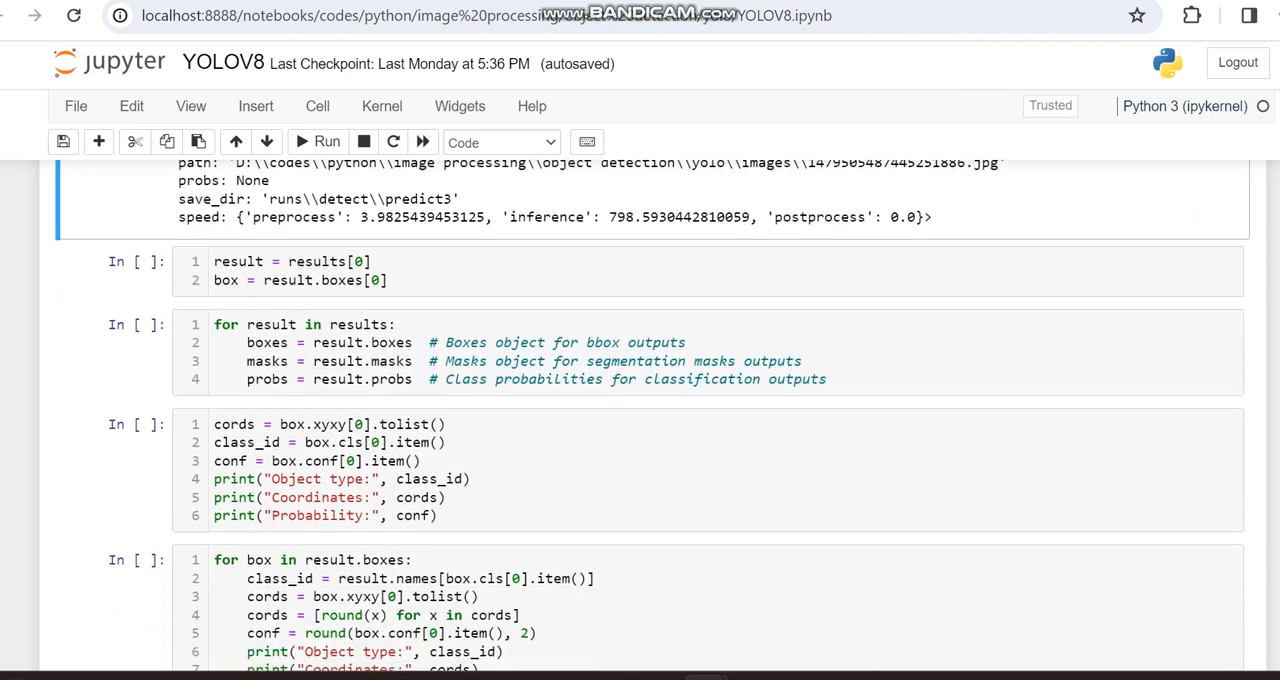
pyautogui.scroll(-3)
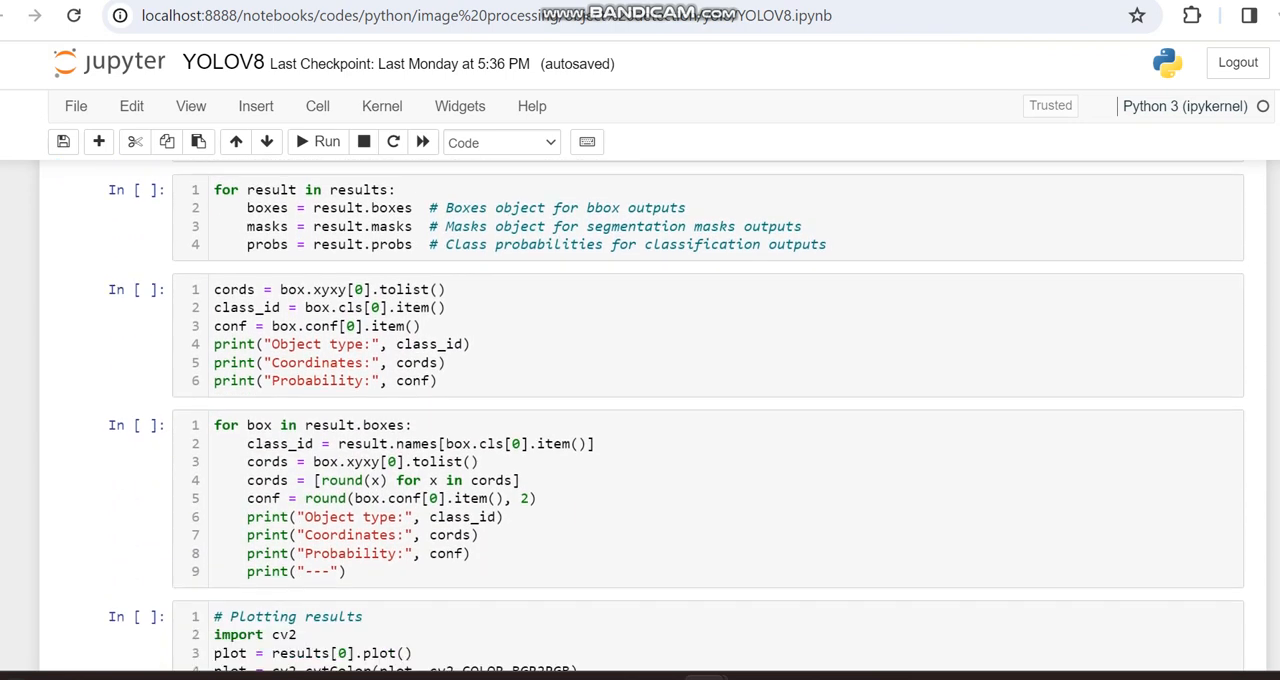
pyautogui.scroll(-3)
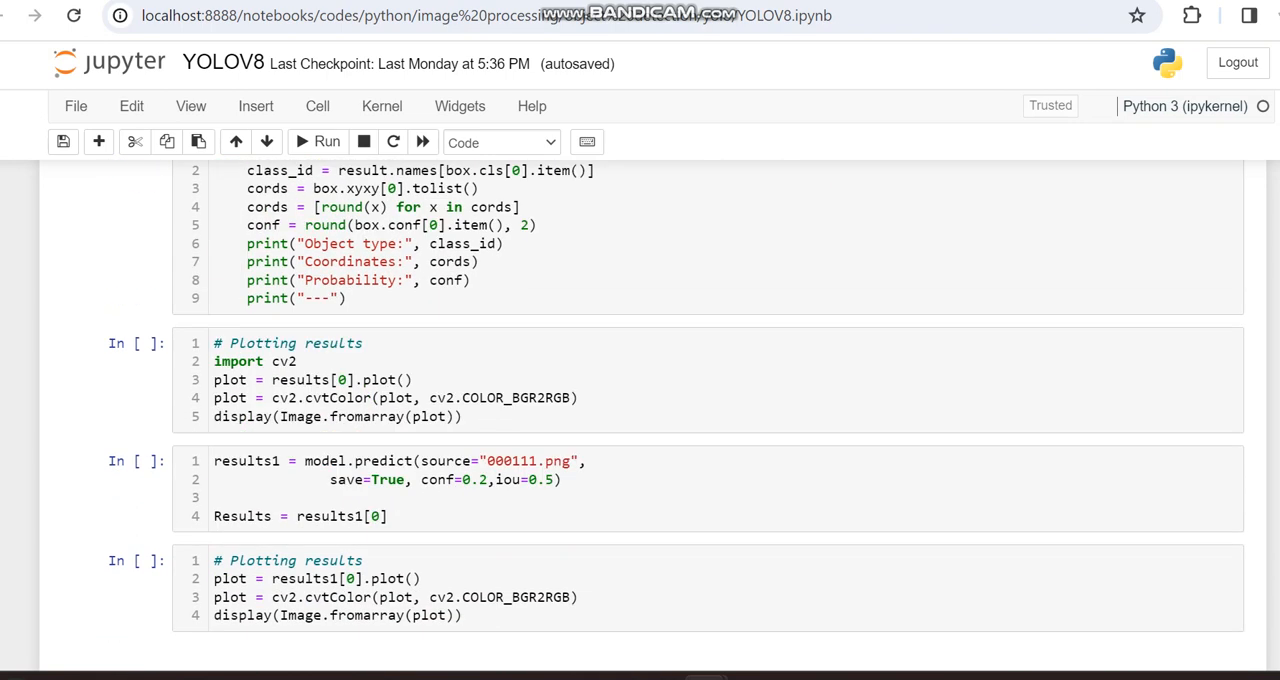
pyautogui.scroll(3)
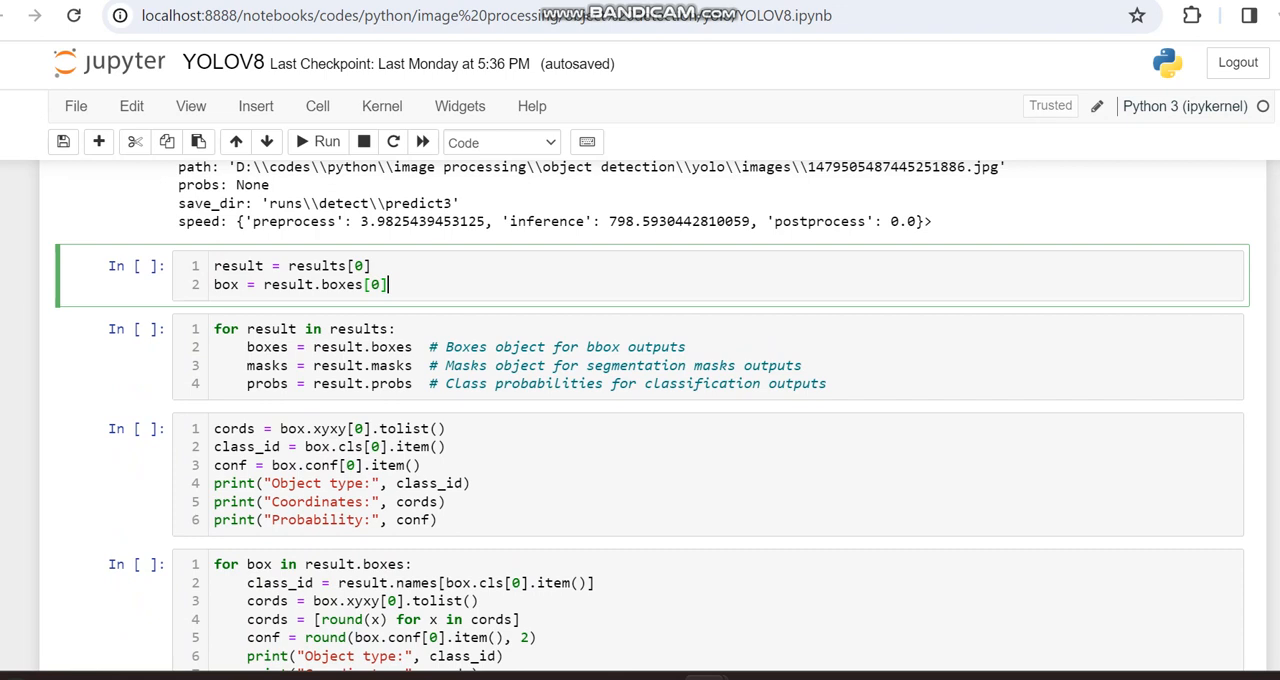
pyautogui.click(326, 140)
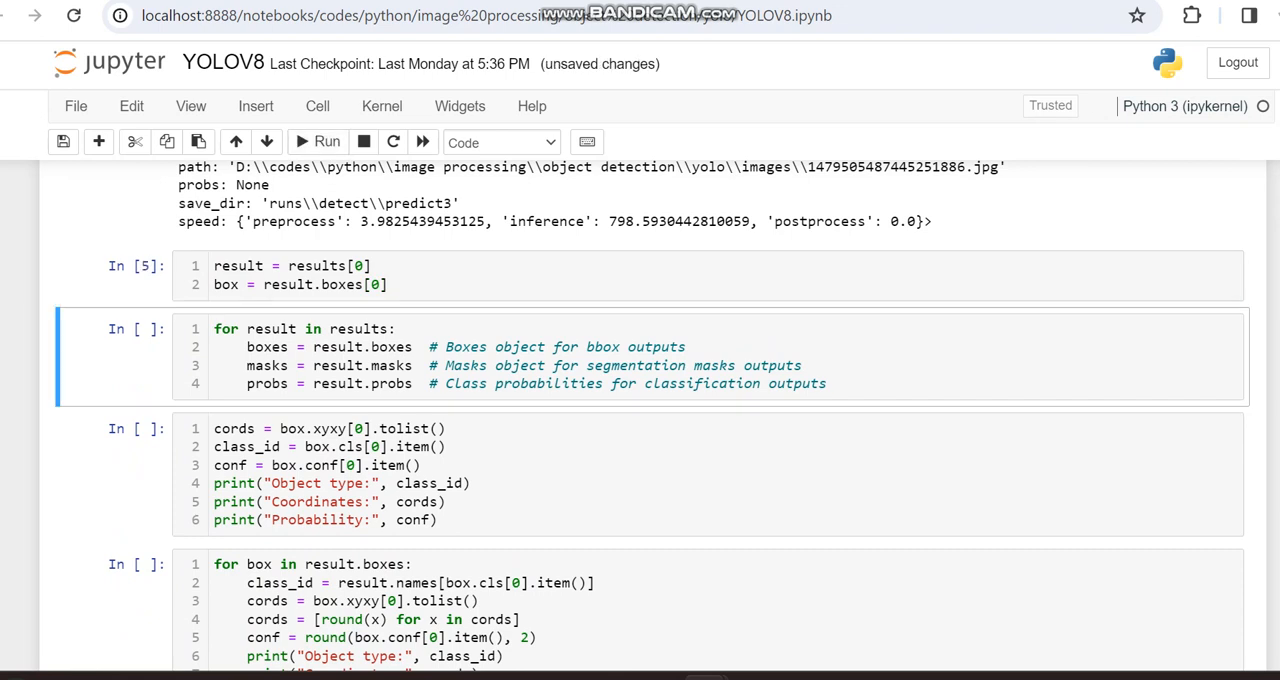
pyautogui.click(326, 140)
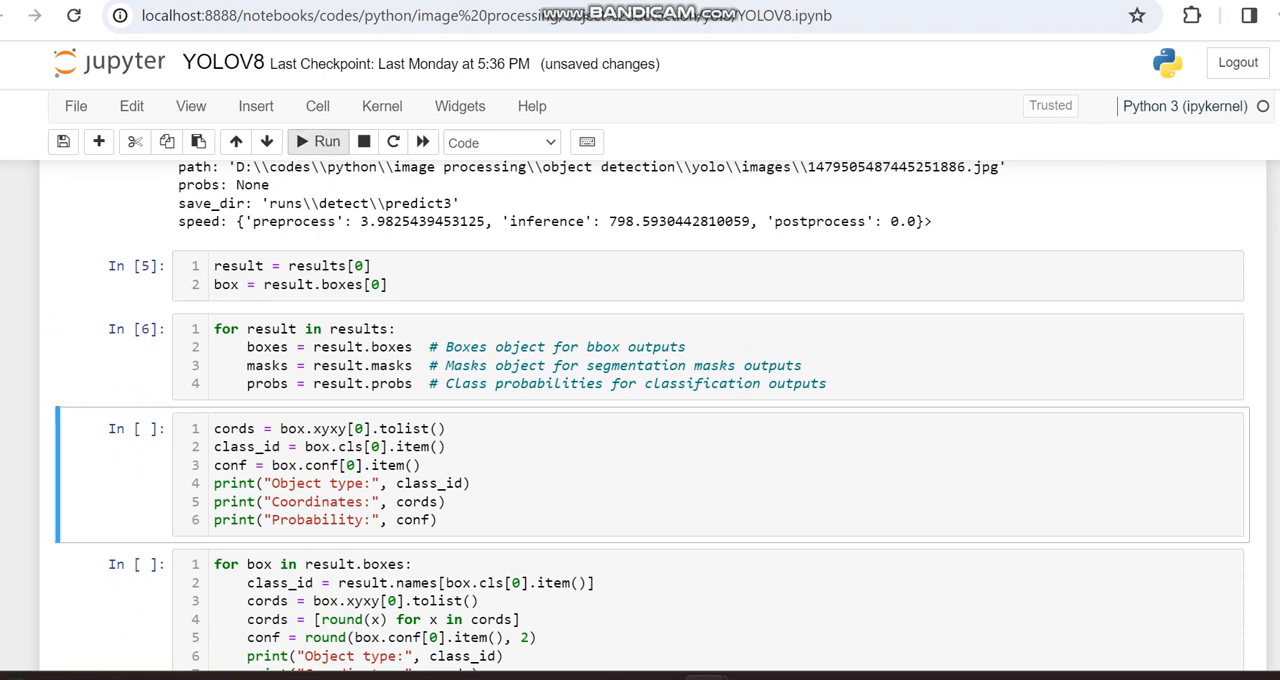
# - Print each detection's class, rounded coordinates and probability, from truck 0.63 to car 0.24
pyautogui.click(372, 446)
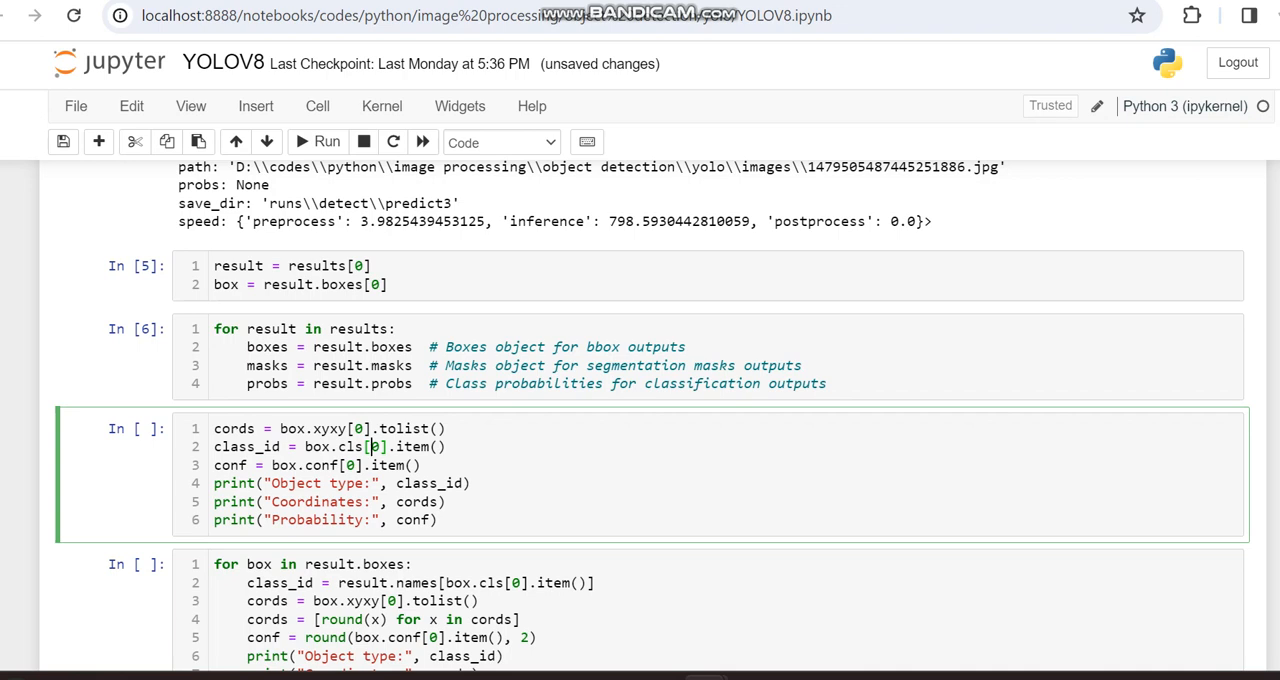
pyautogui.click(326, 140)
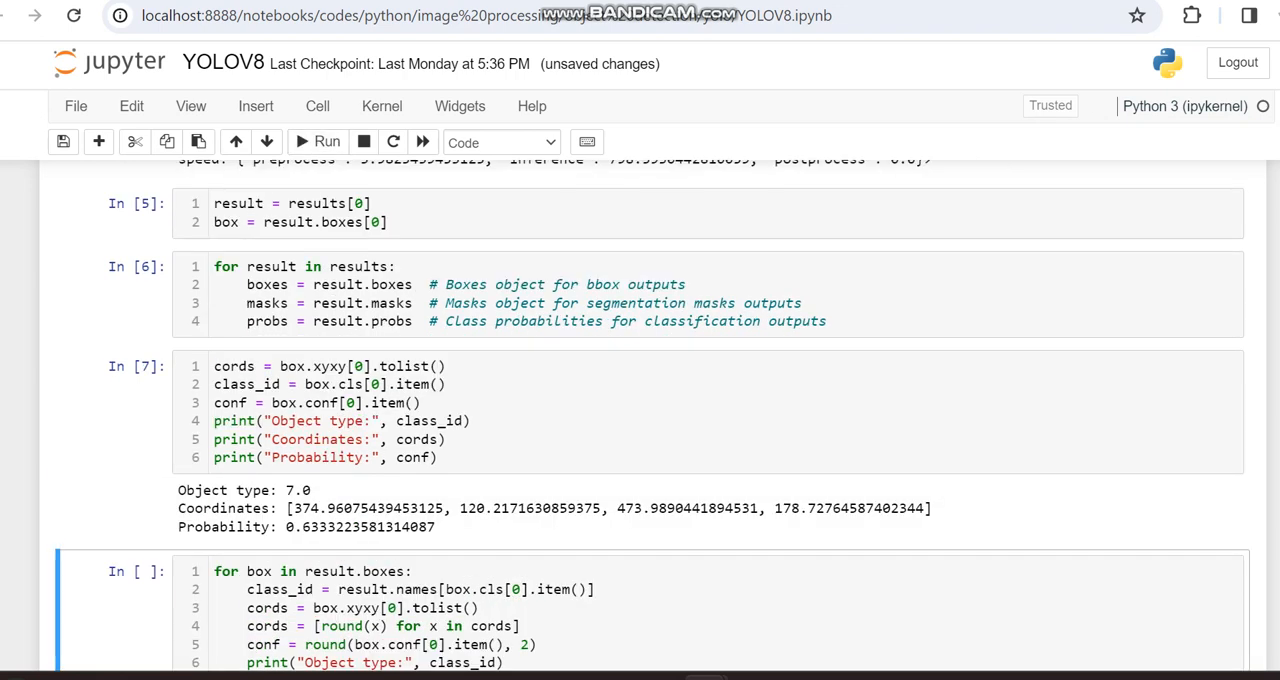
pyautogui.scroll(-3)
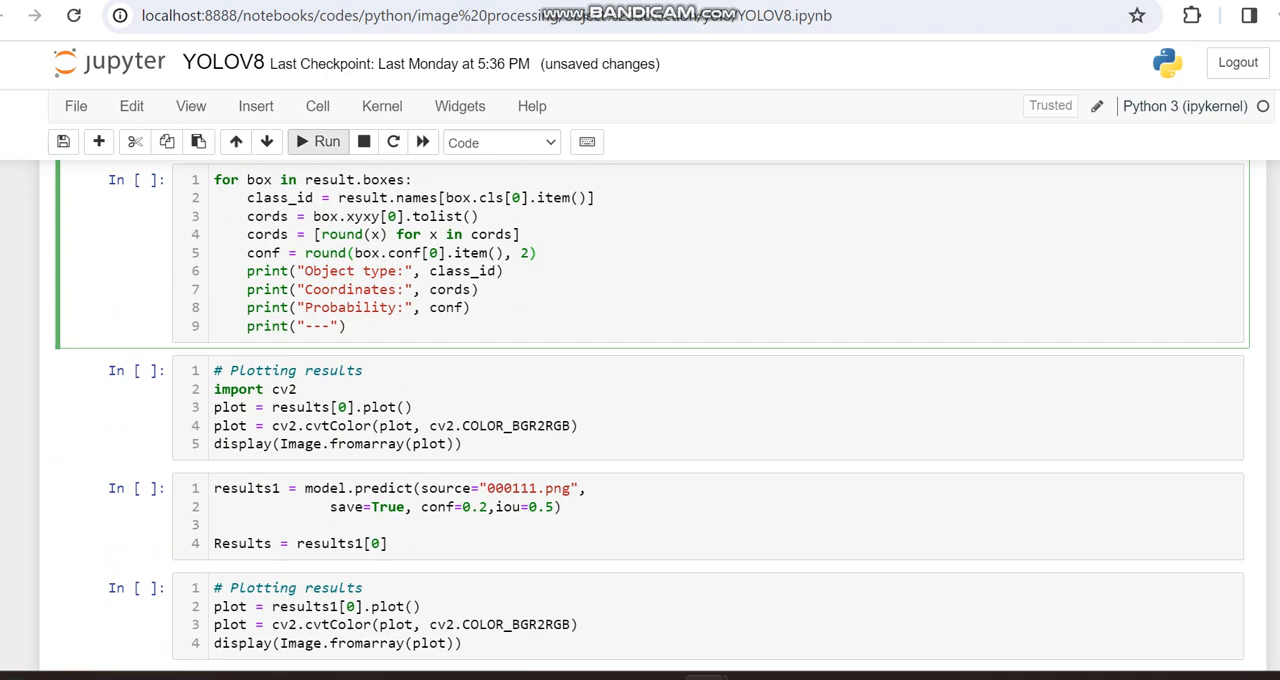
pyautogui.click(326, 140)
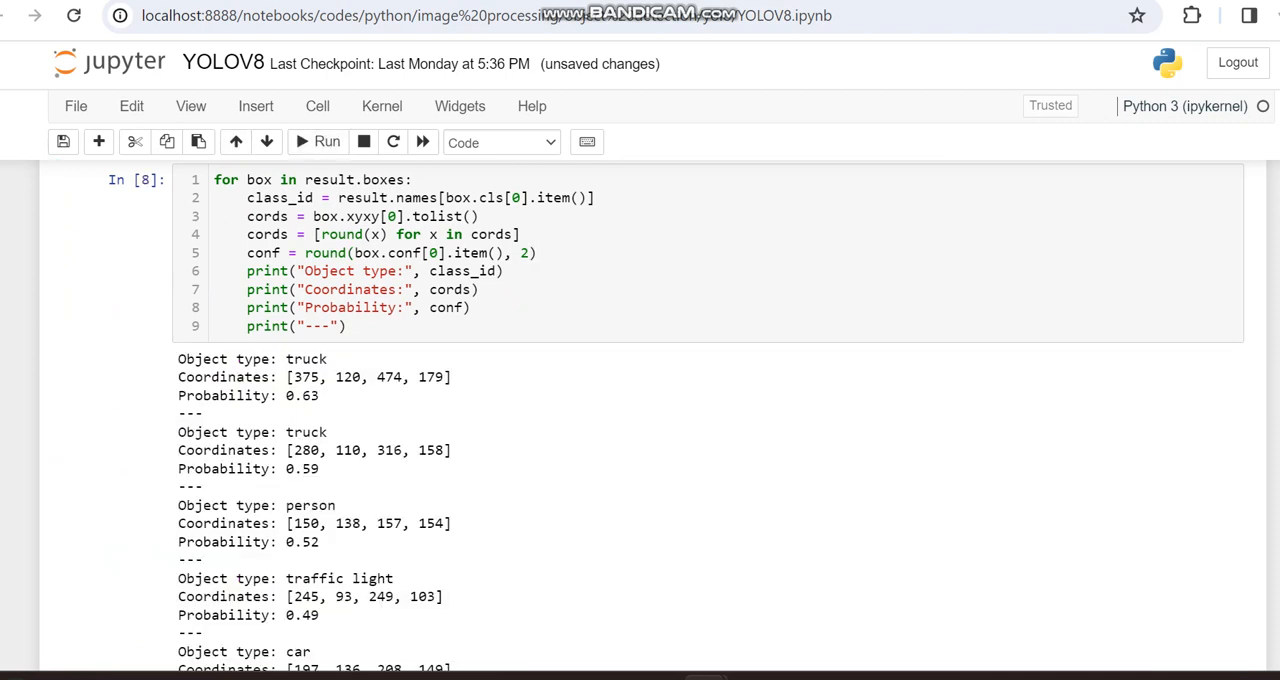
# - Scroll through the printed per-box detection listing
pyautogui.scroll(-3)
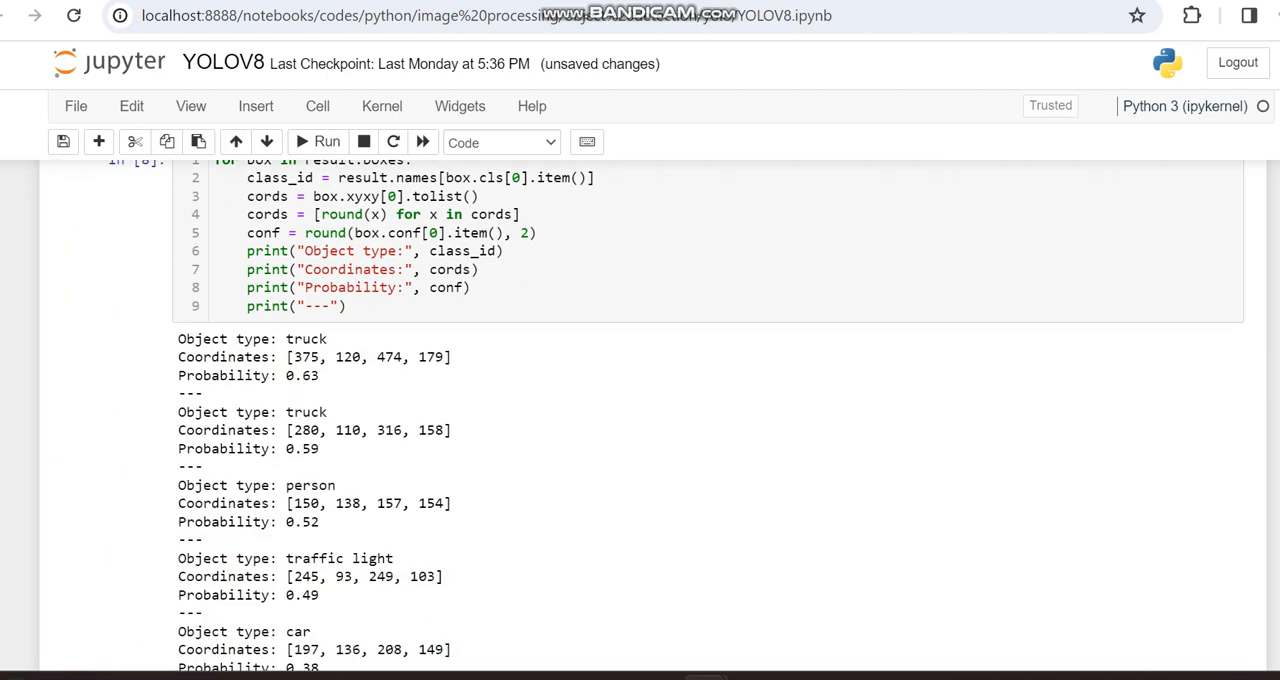
pyautogui.scroll(-3)
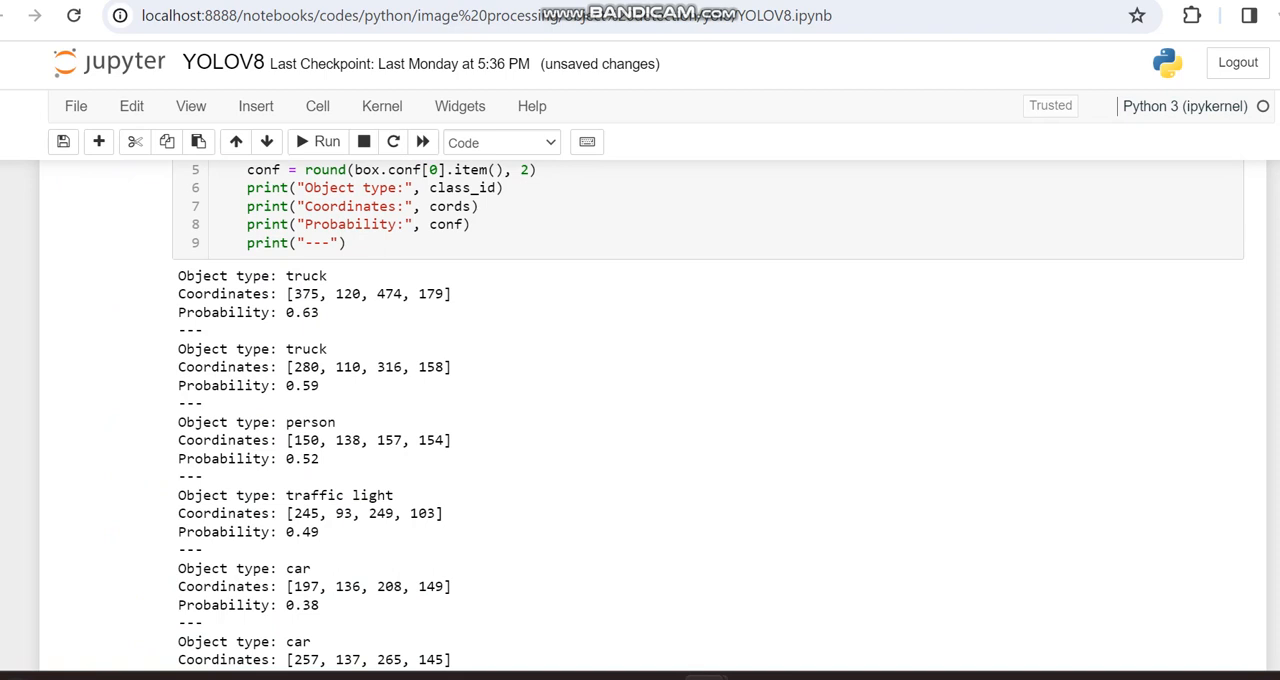
pyautogui.scroll(-3)
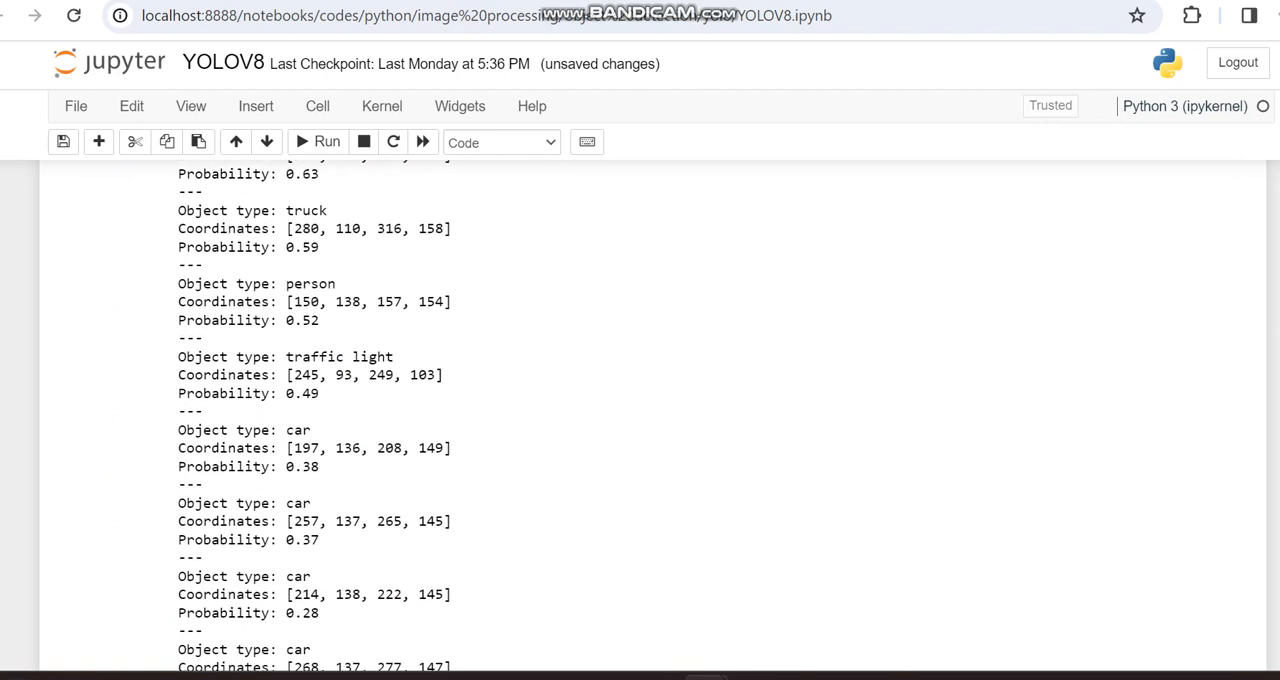
pyautogui.scroll(-3)
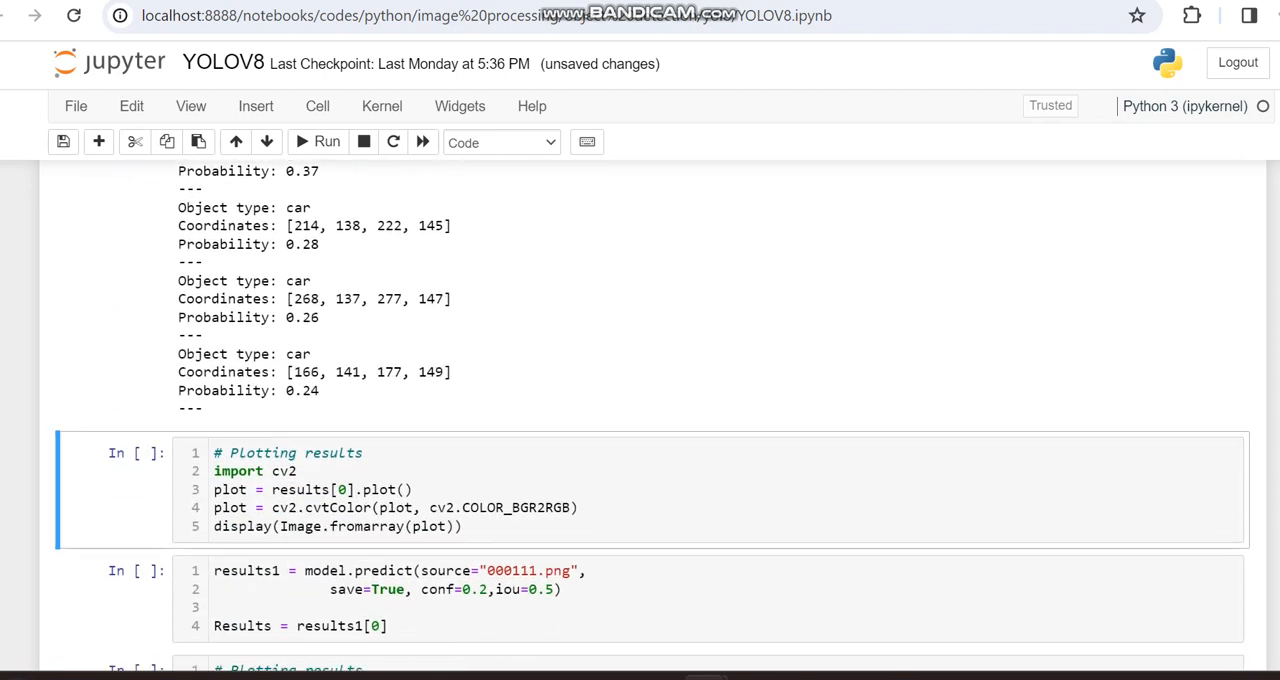
pyautogui.scroll(-3)
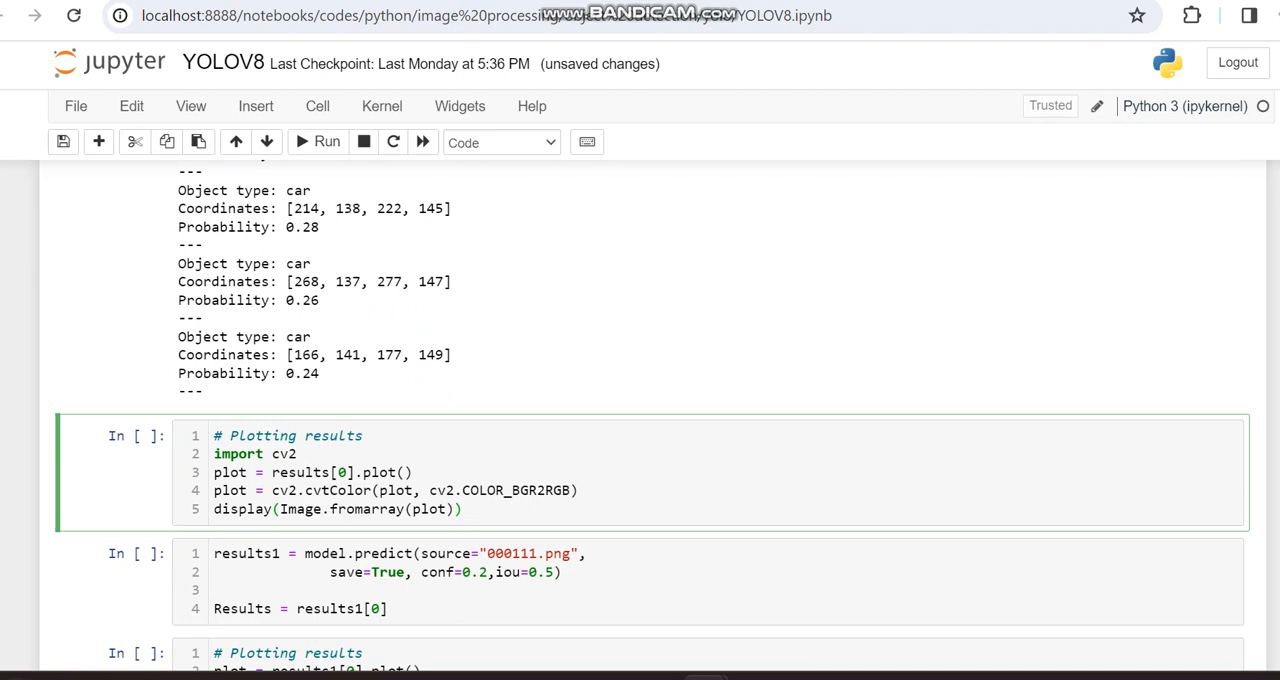
# - Plot the YOLOv8 detections drawn on the first street image
pyautogui.click(328, 140)
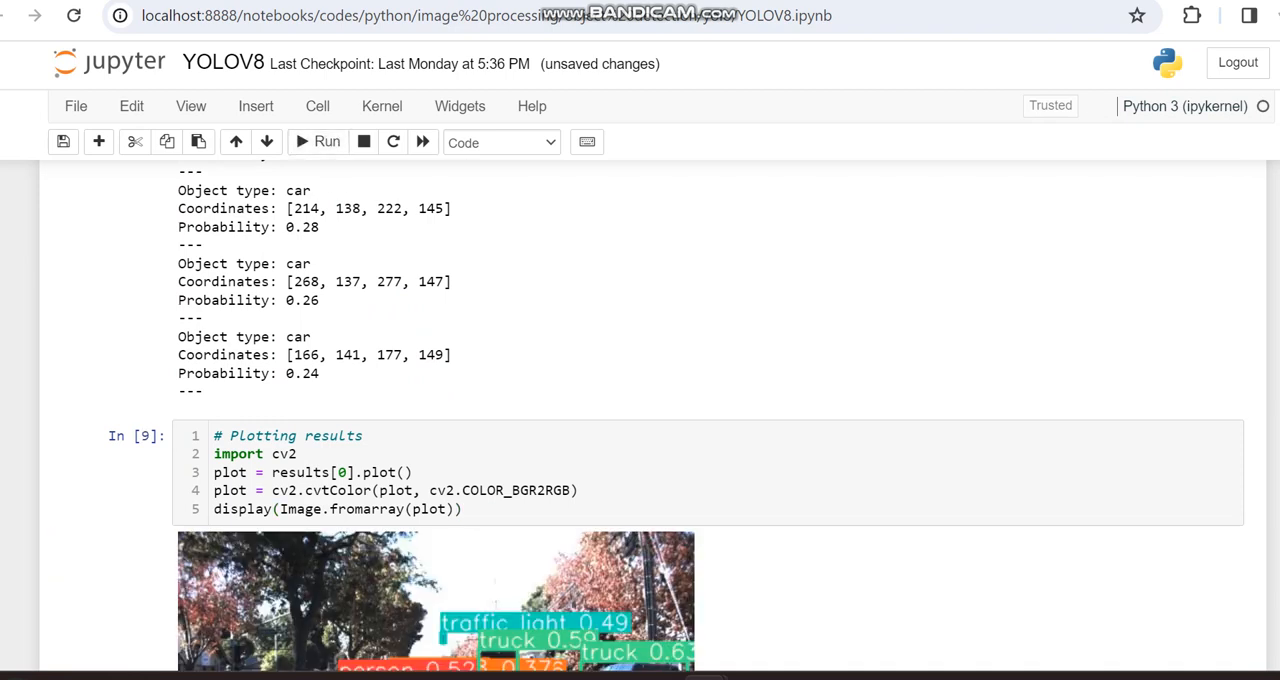
pyautogui.scroll(-3)
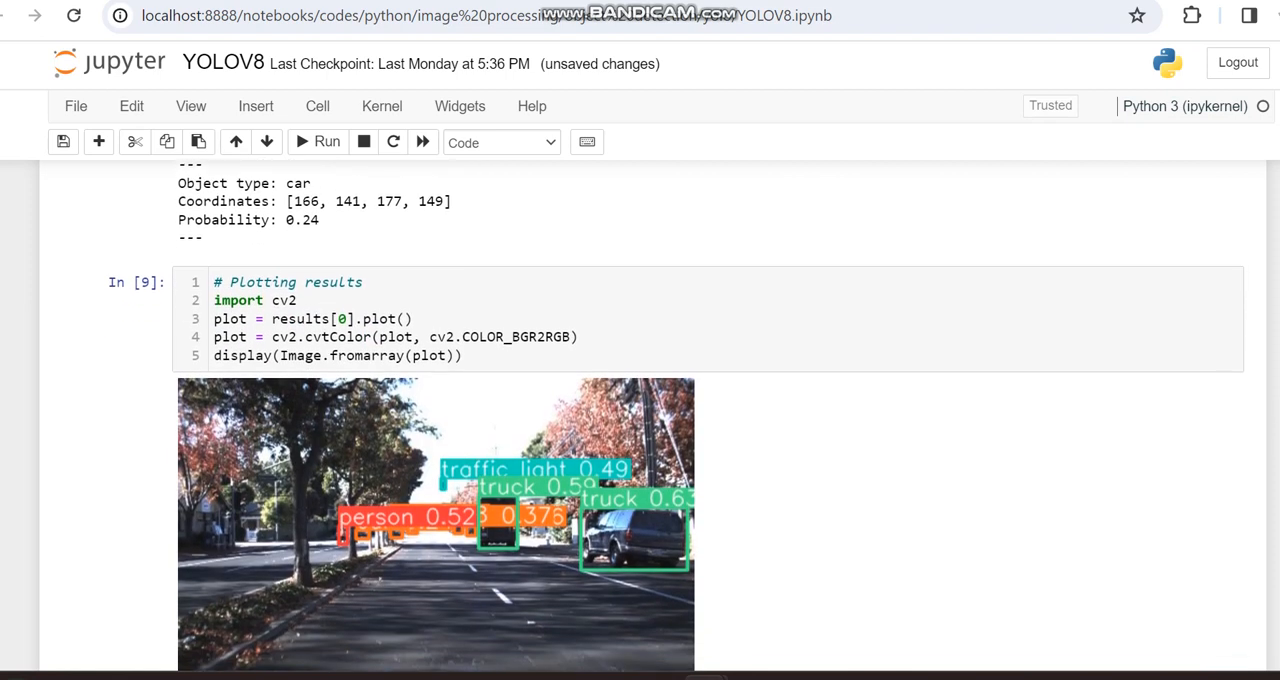
pyautogui.scroll(-3)
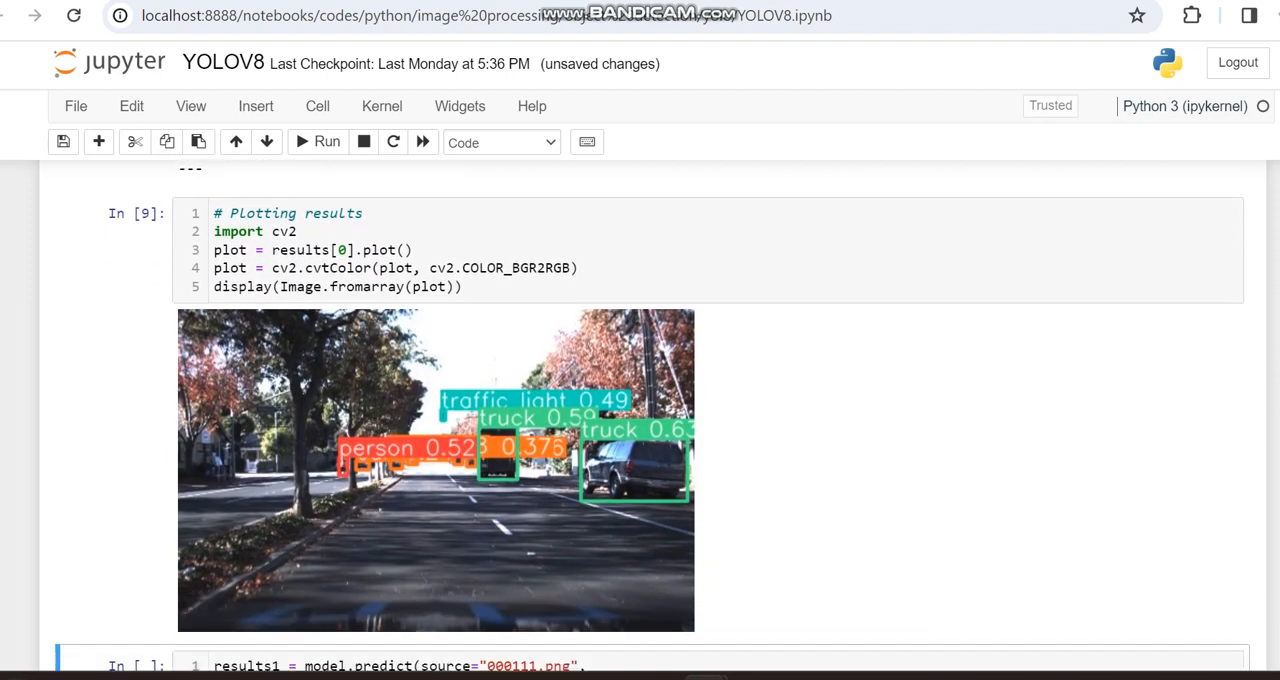
pyautogui.scroll(-3)
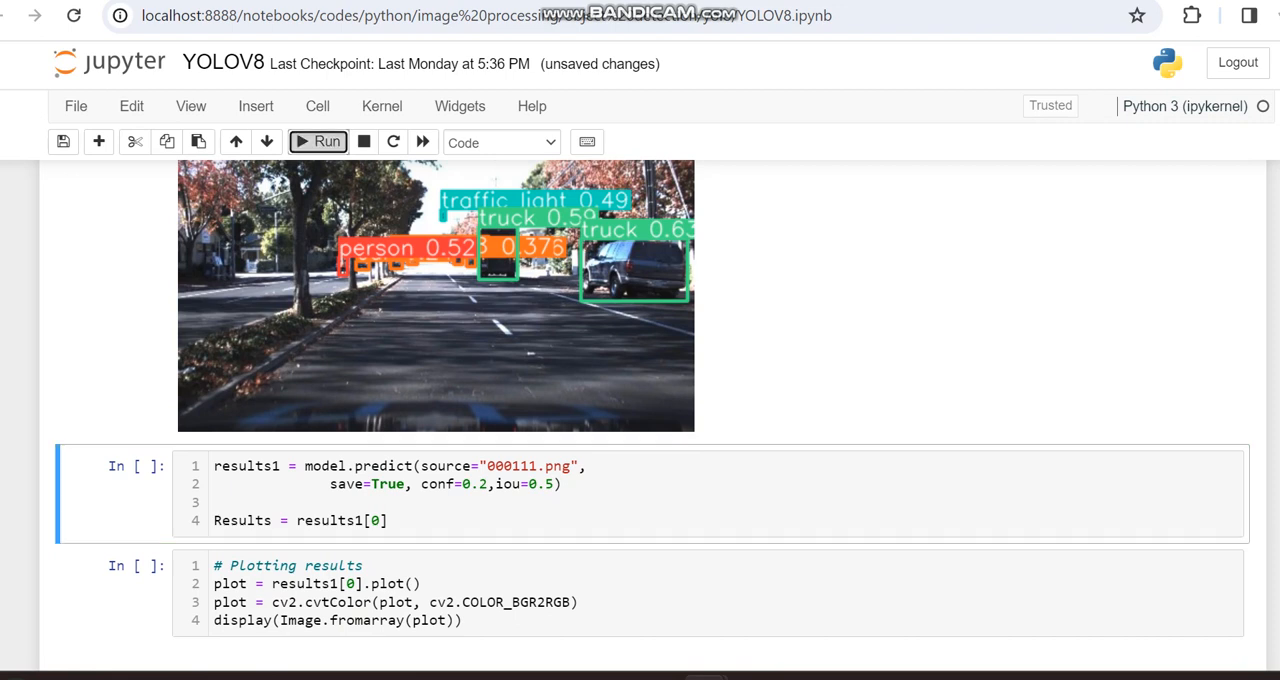
# - Run YOLOv8 model.predict on the second image 000111.png
pyautogui.click(318, 140)
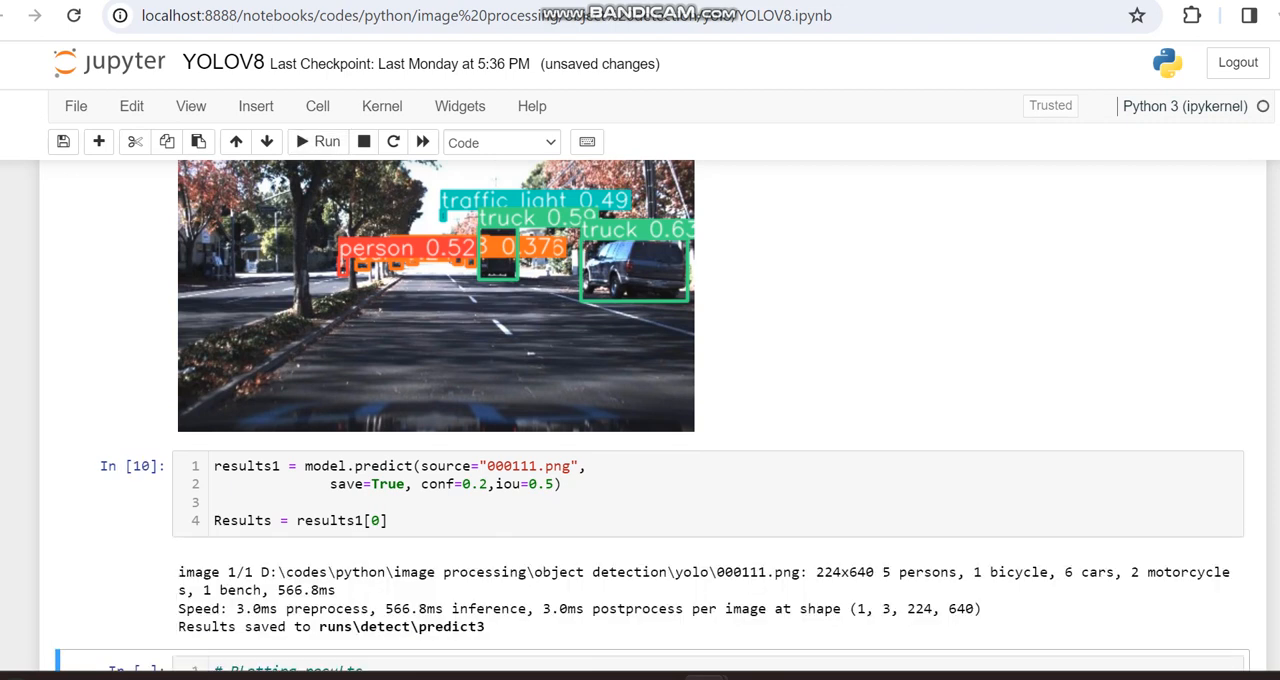
pyautogui.scroll(-3)
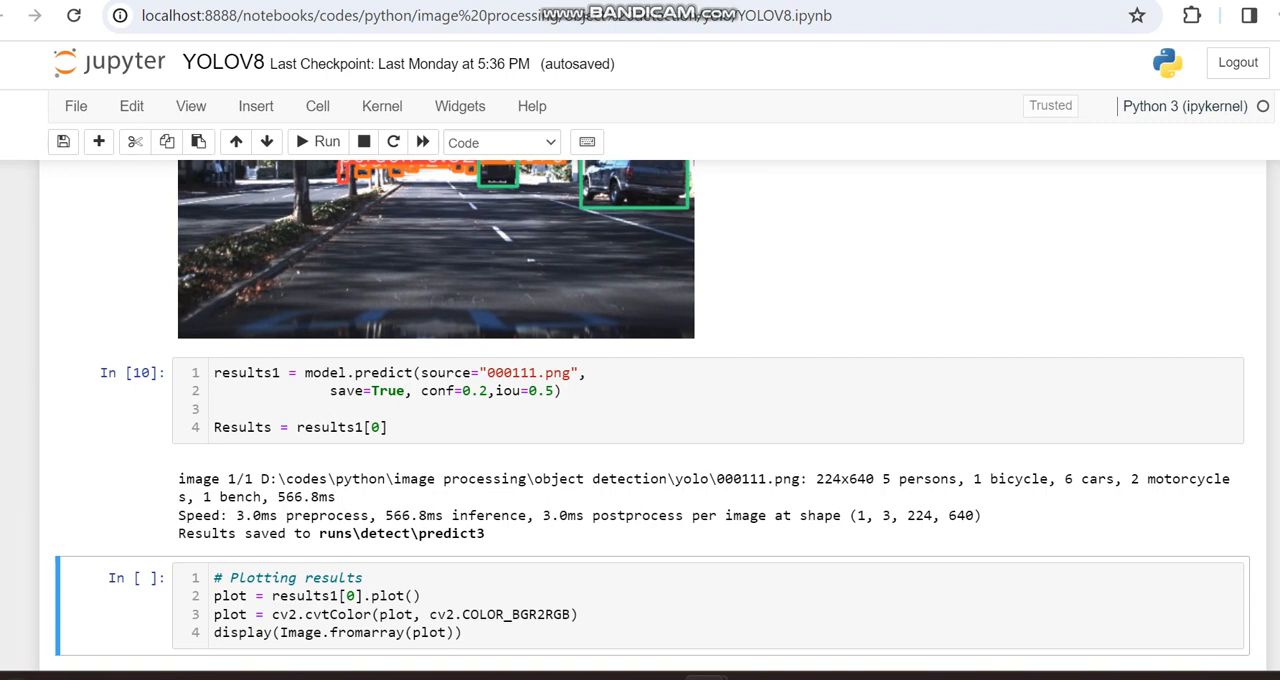
pyautogui.scroll(-3)
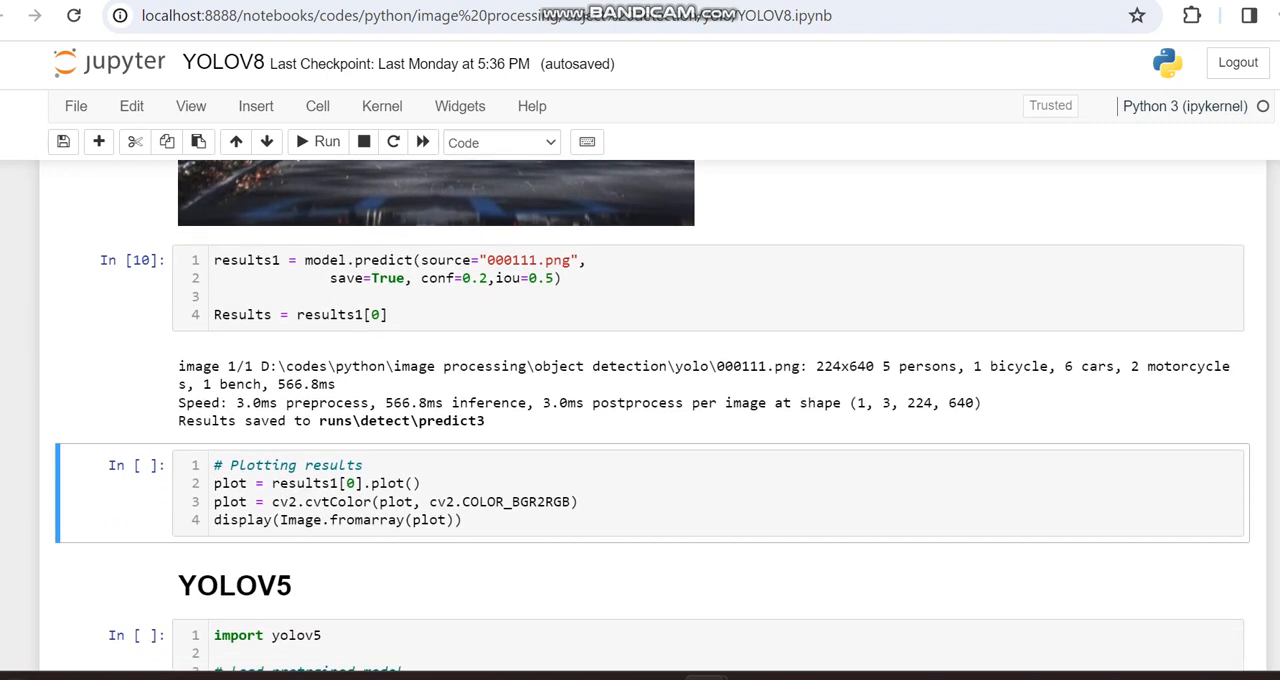
# - Display the annotated 000111.png with boxes for persons, cars, a motorcycle and a bench
pyautogui.click(576, 502)
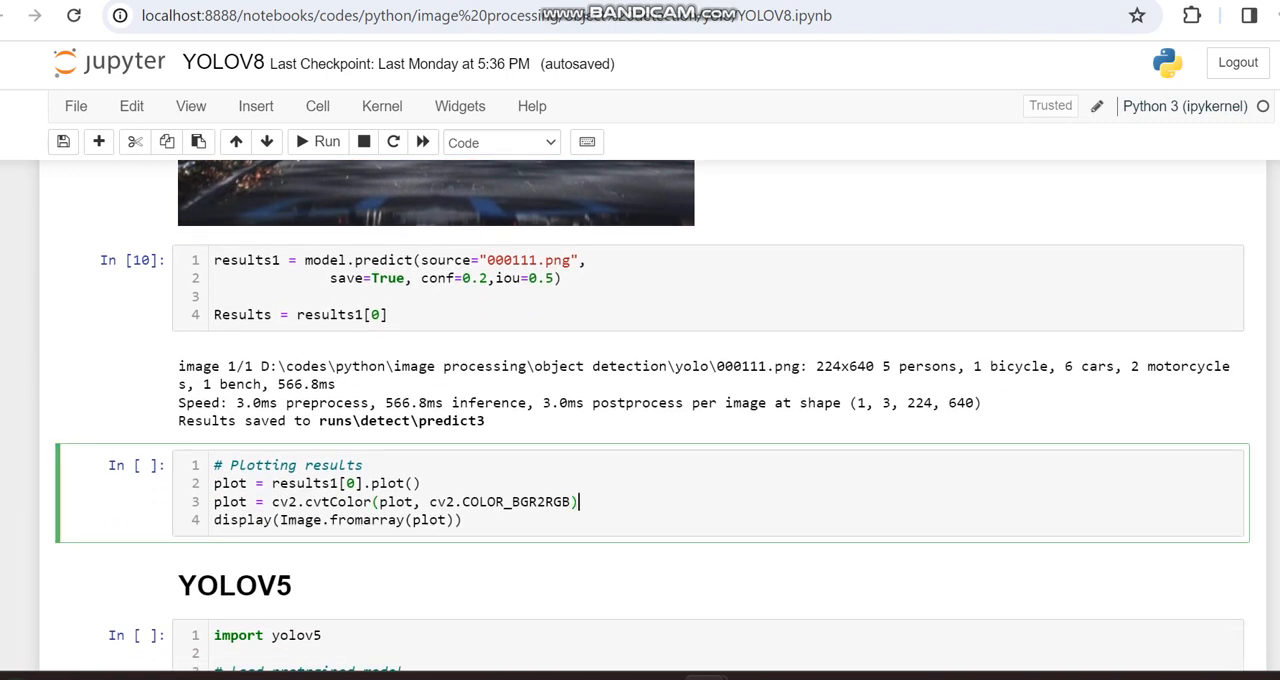
pyautogui.click(328, 140)
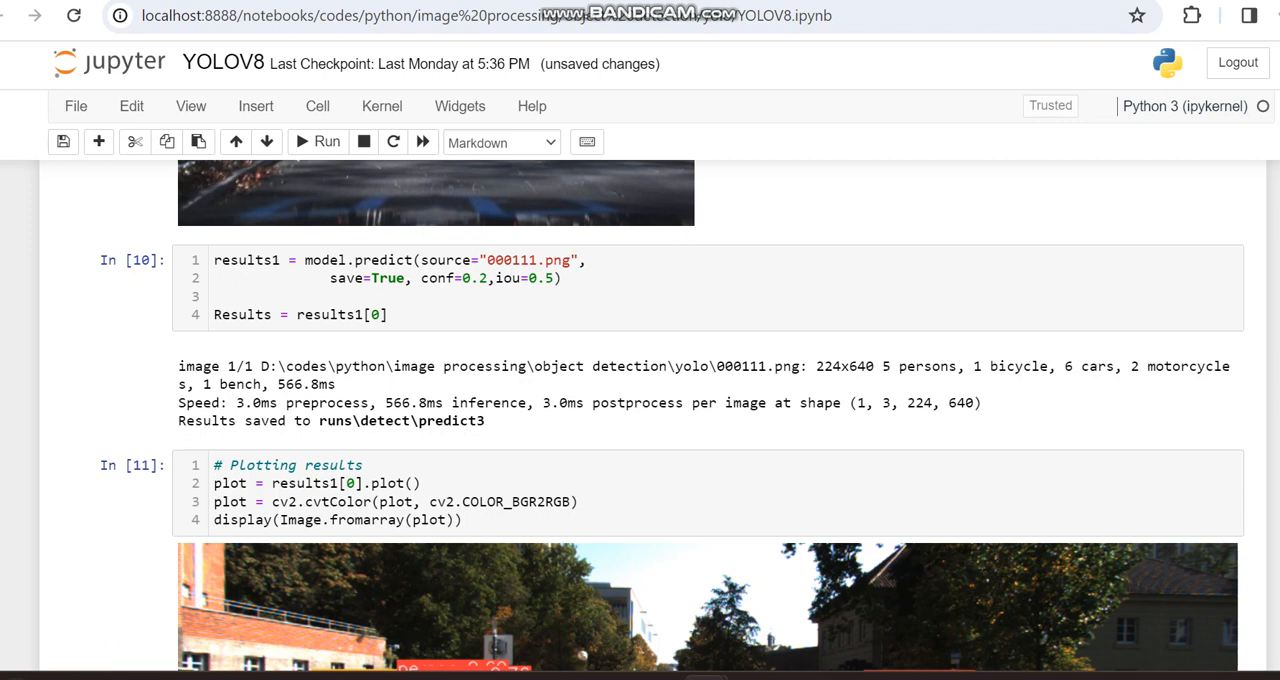
pyautogui.scroll(-3)
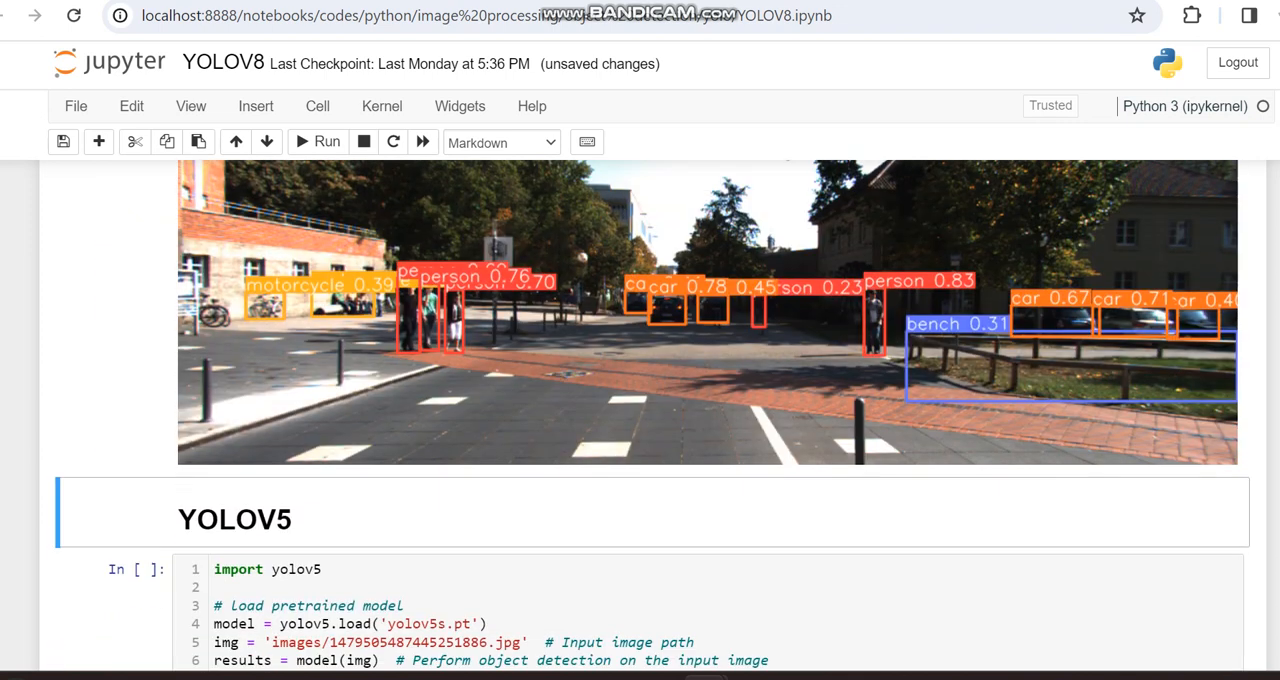
pyautogui.scroll(-3)
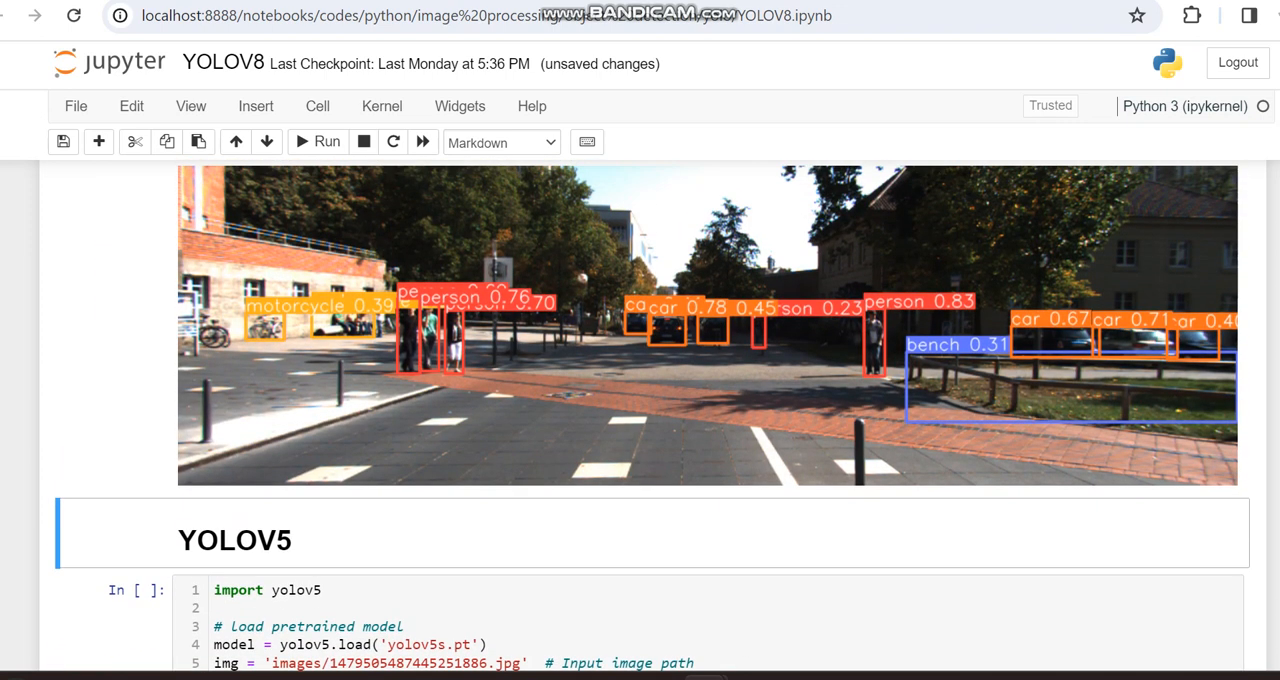
pyautogui.scroll(3)
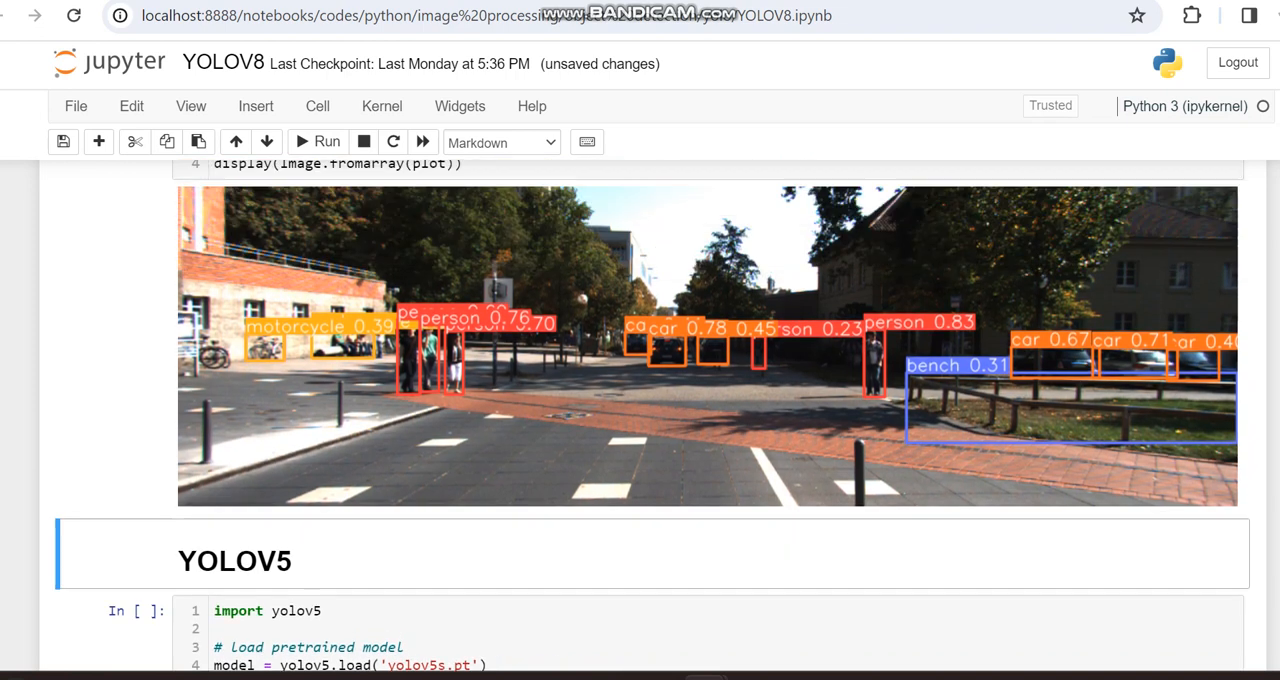
pyautogui.scroll(-3)
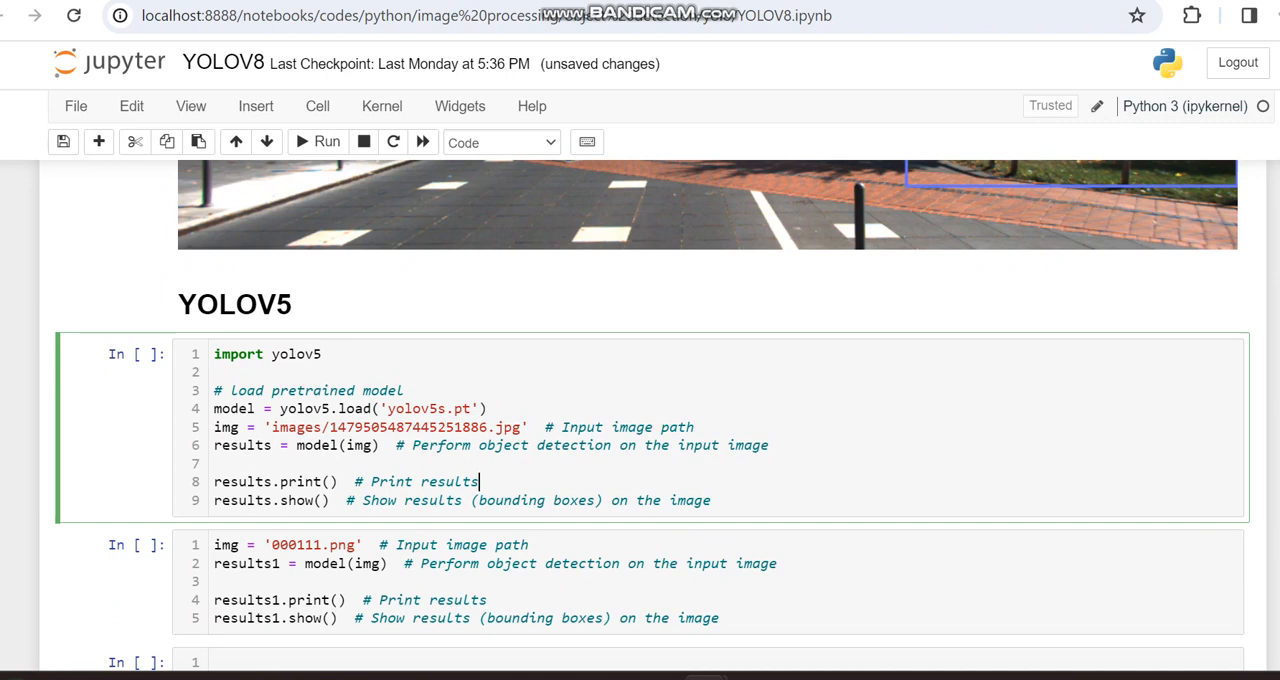
# - Load yolov5s.pt and detect 4 cars, 1 truck and 2 traffic lights on the first street image
pyautogui.click(326, 140)
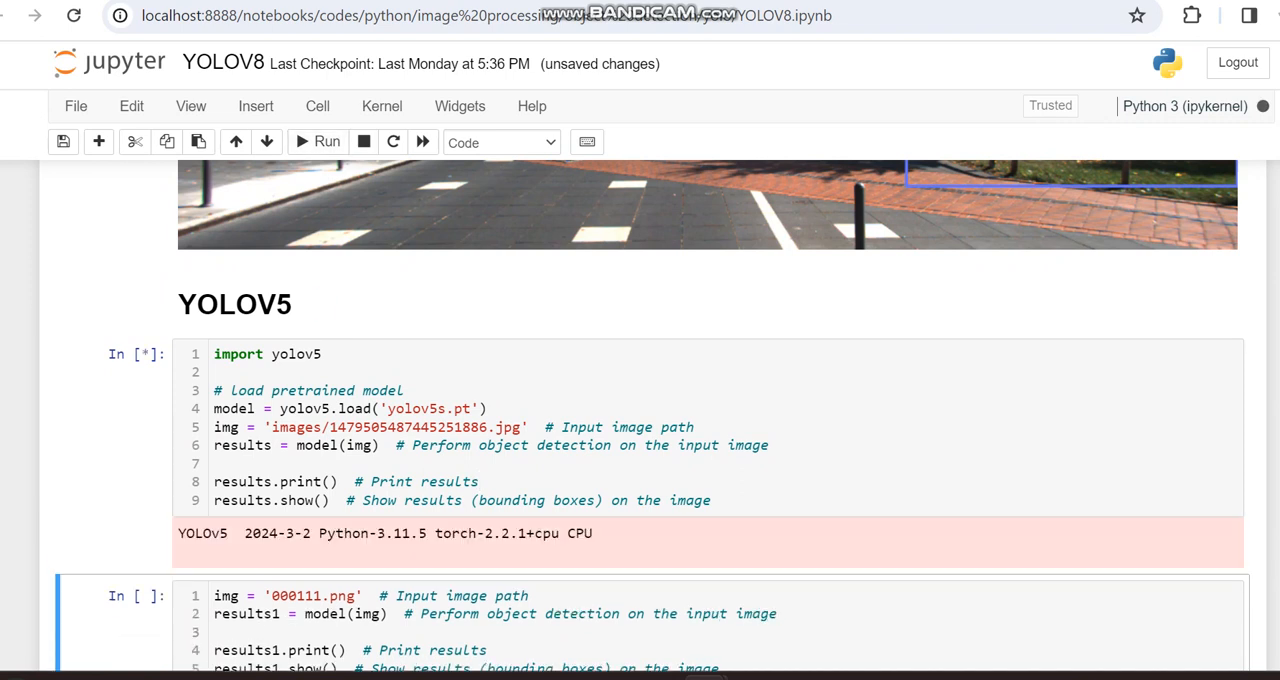
pyautogui.scroll(-3)
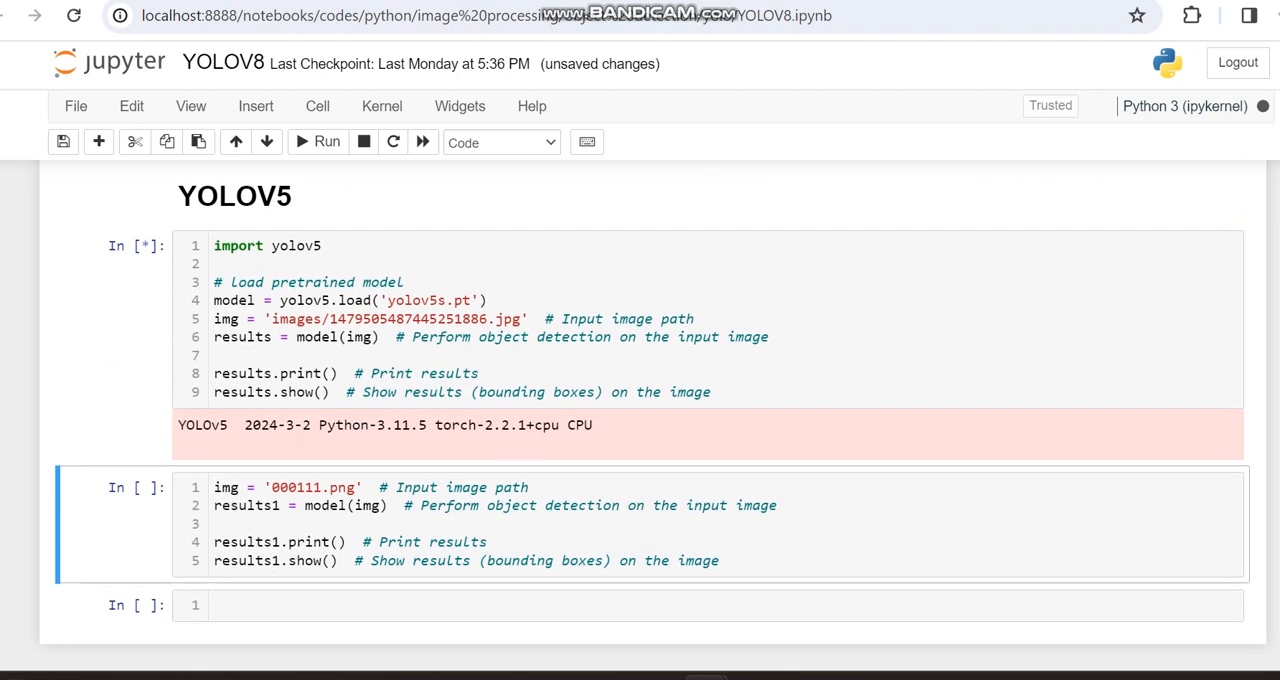
pyautogui.click(316, 140)
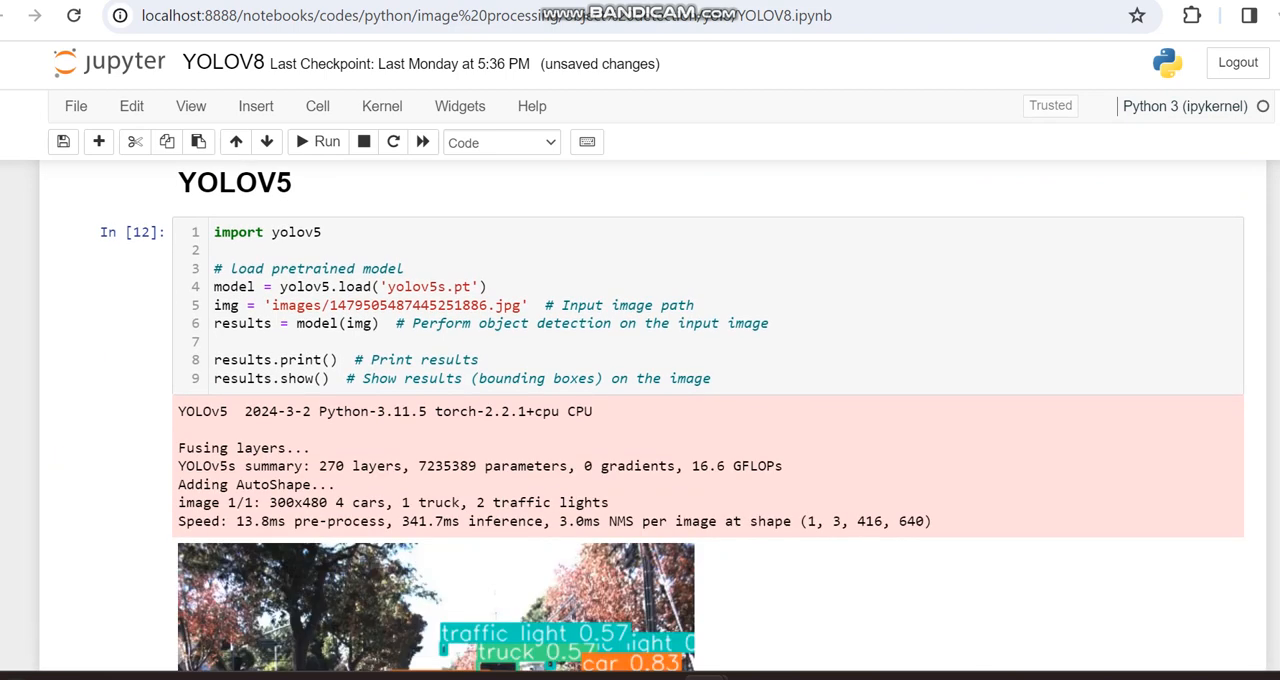
pyautogui.scroll(-3)
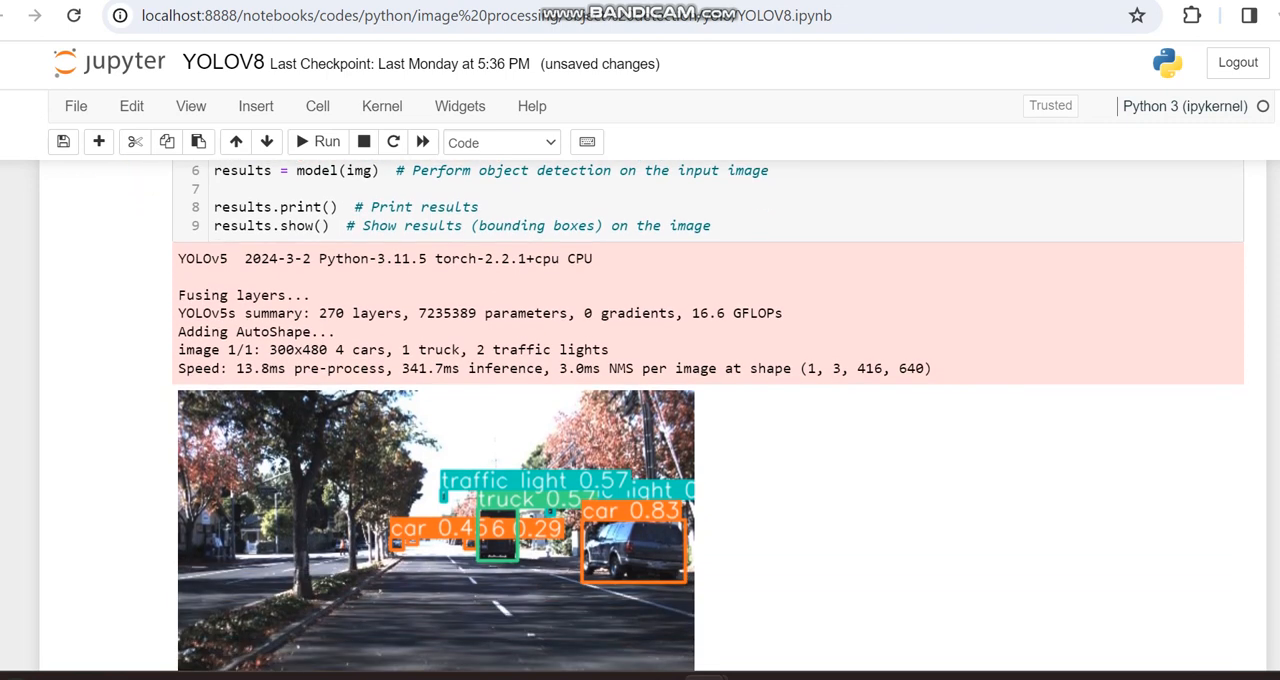
pyautogui.scroll(3)
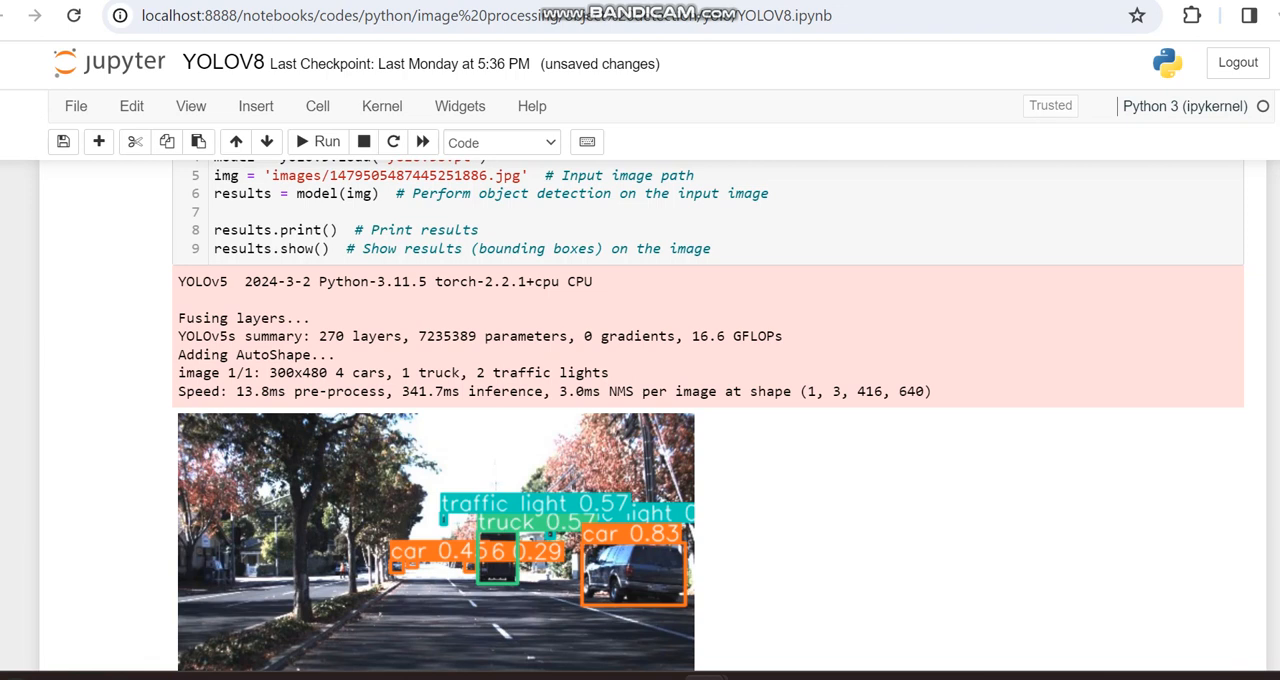
pyautogui.scroll(-3)
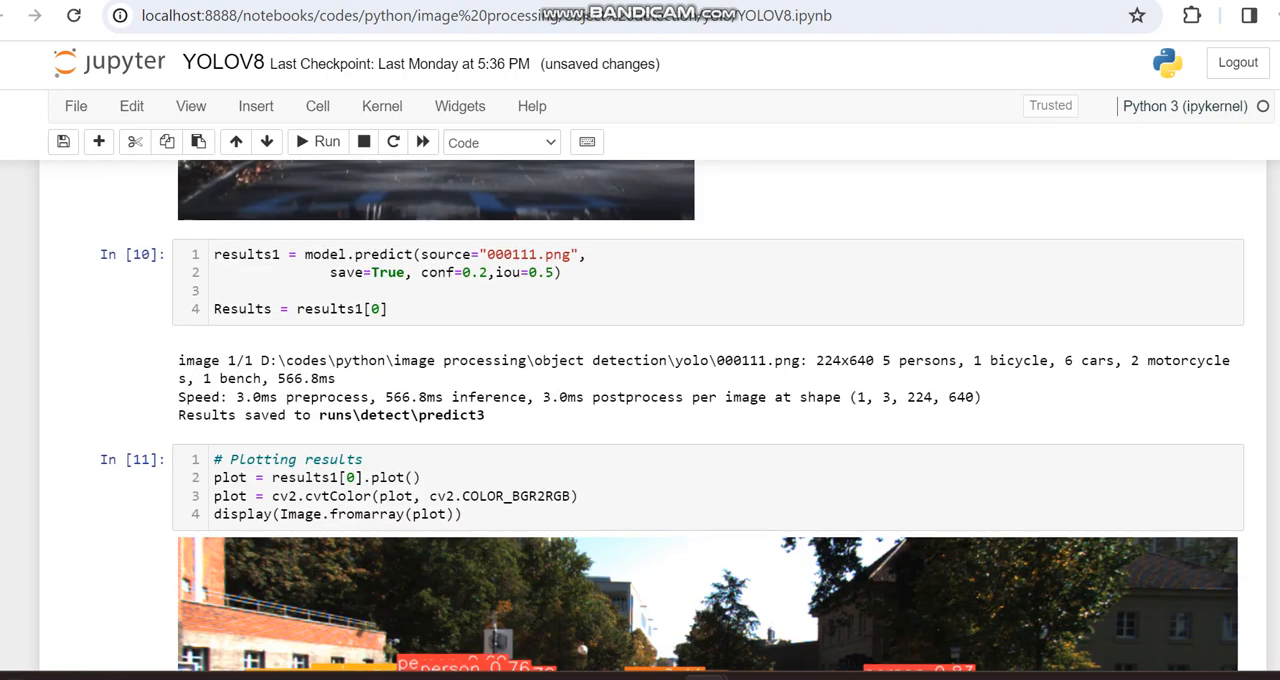
pyautogui.scroll(3)
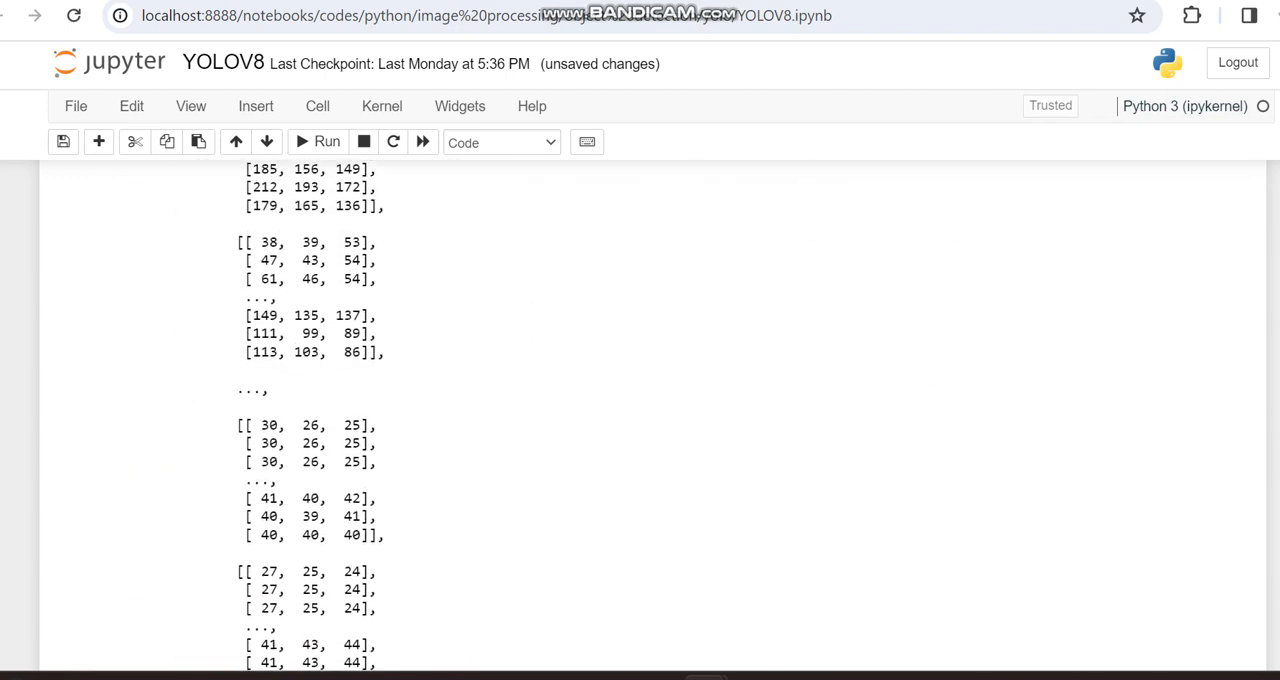
pyautogui.scroll(3)
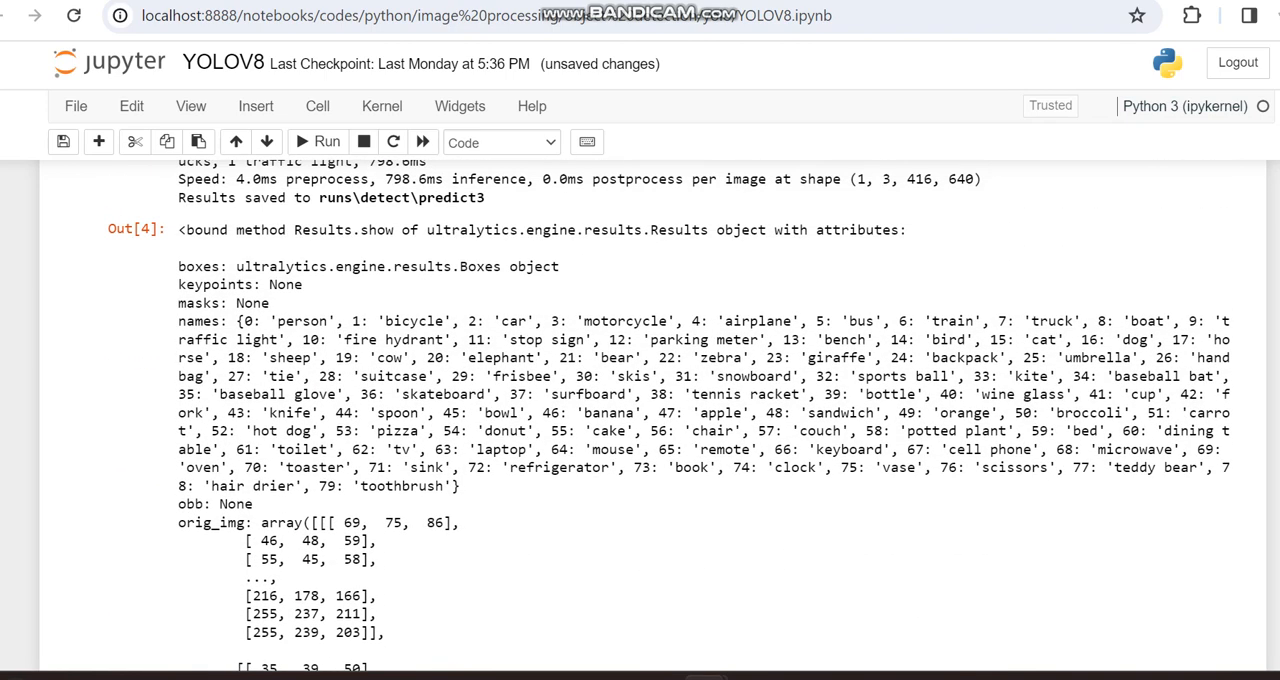
pyautogui.scroll(3)
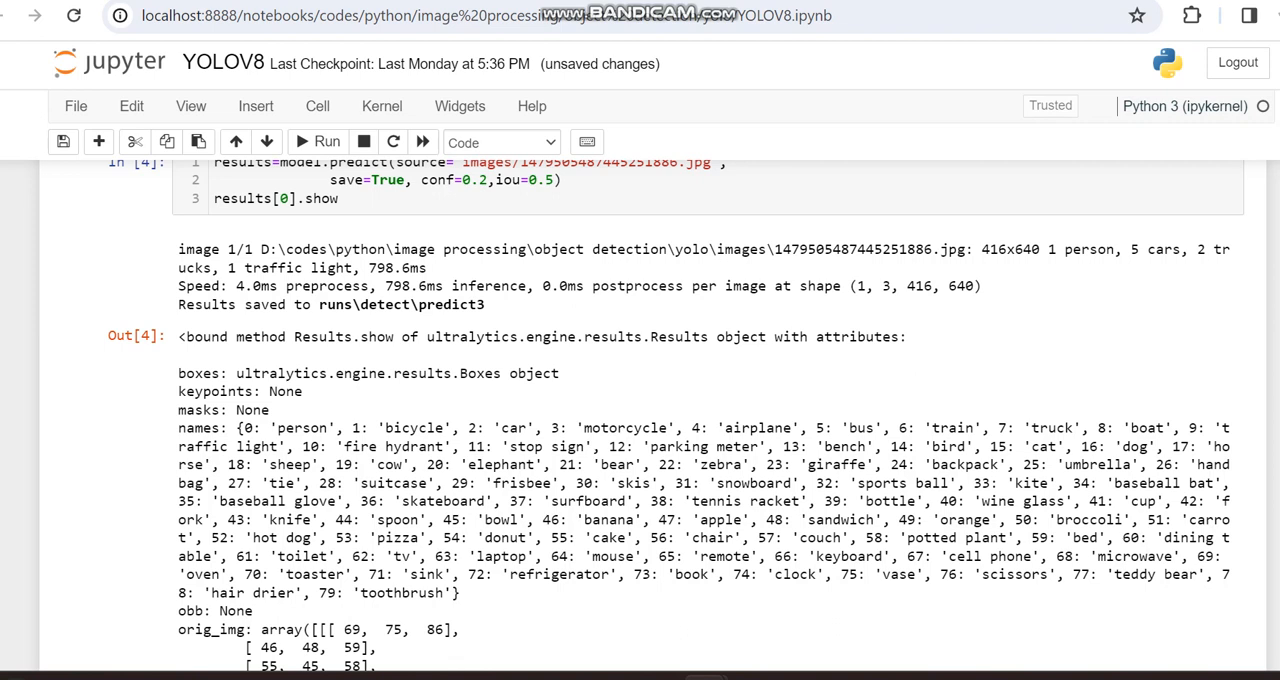
pyautogui.scroll(-3)
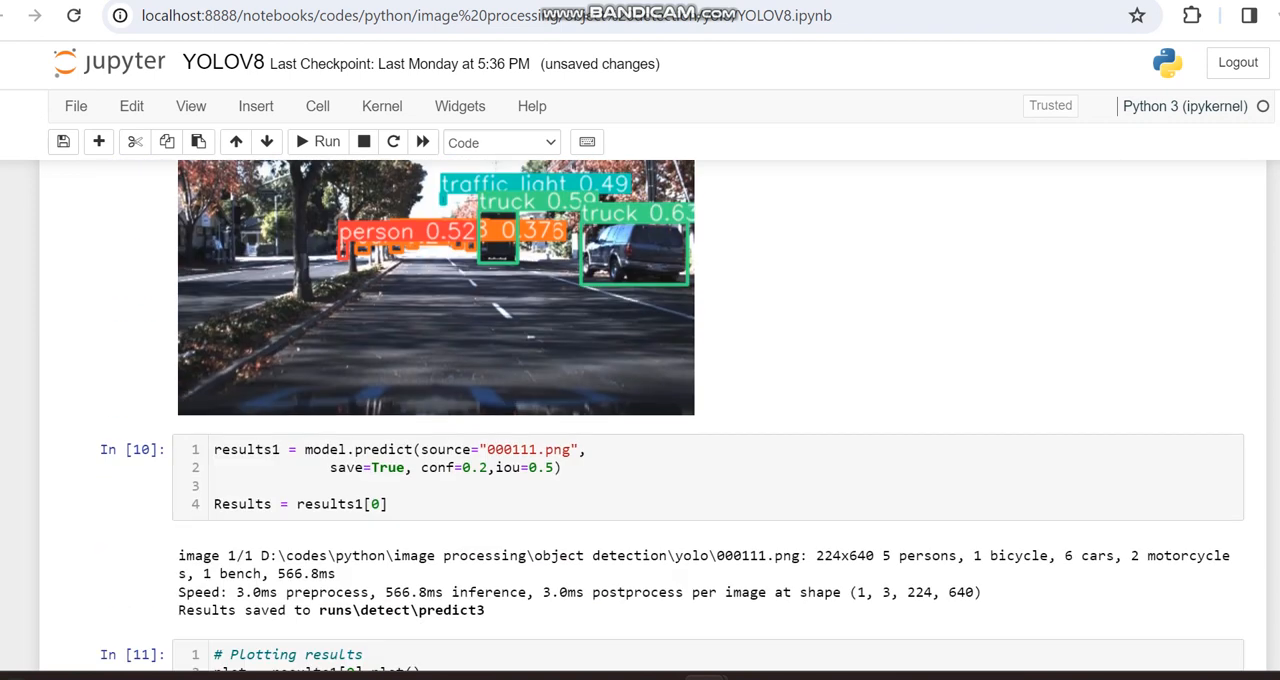
pyautogui.scroll(-3)
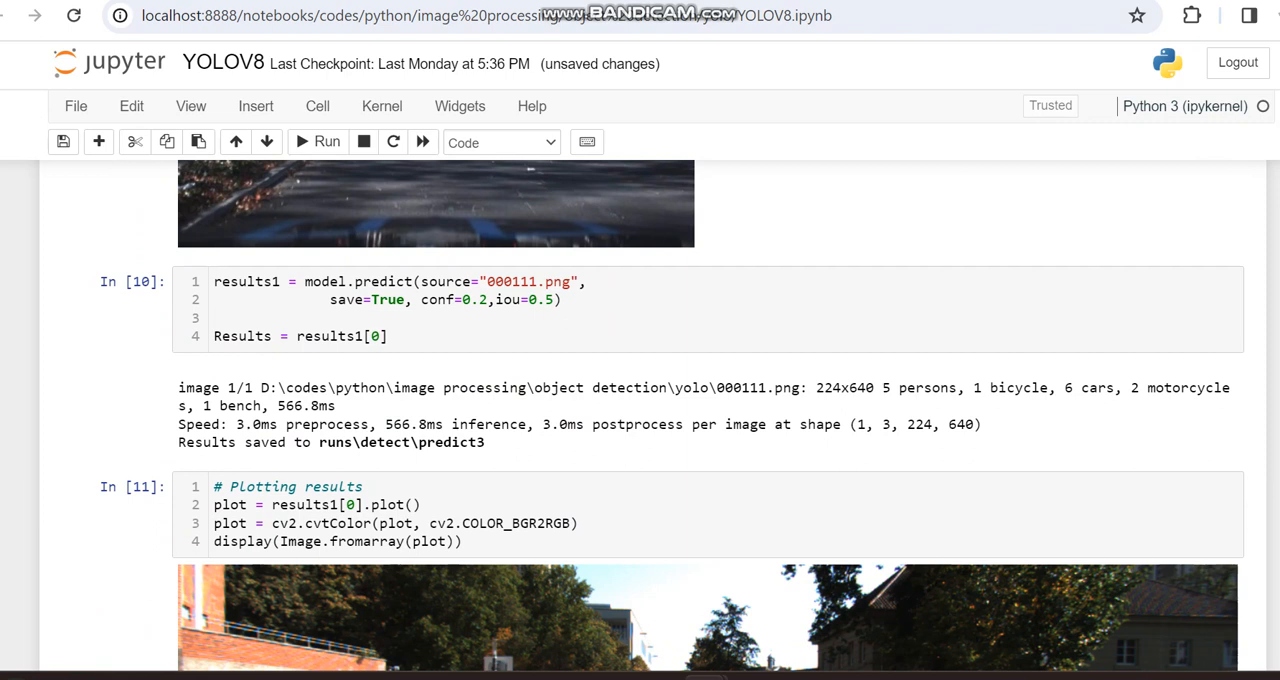
pyautogui.scroll(-3)
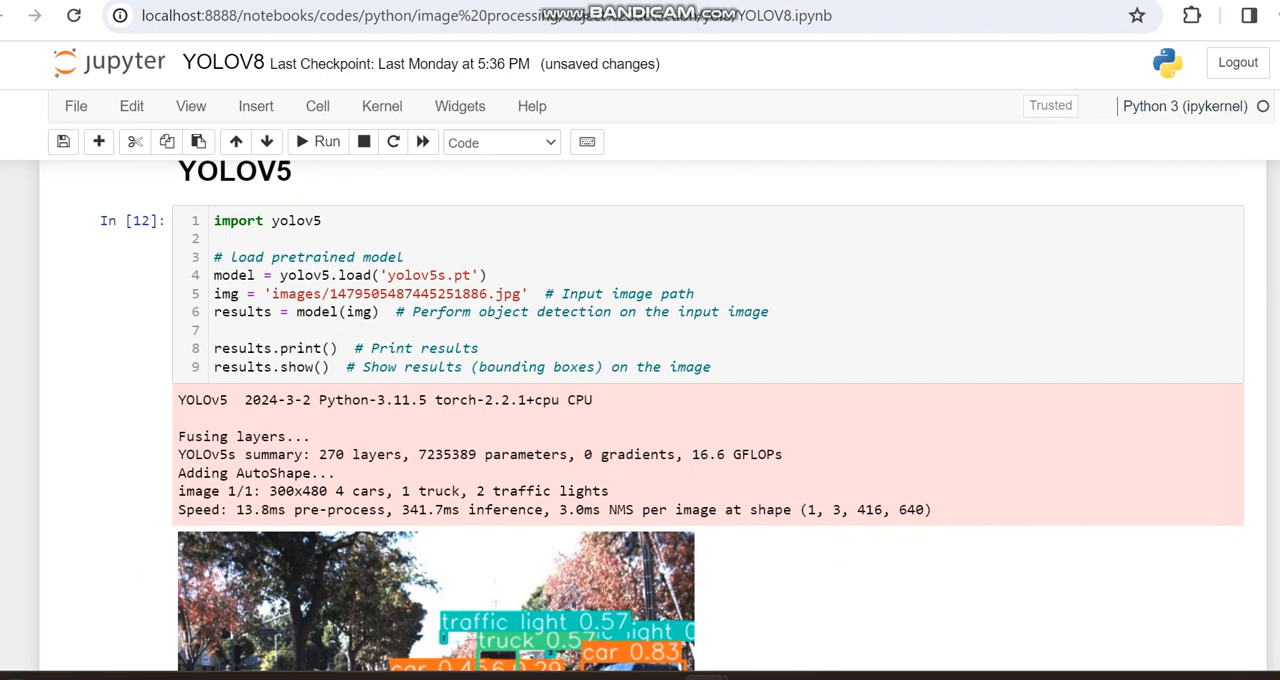
pyautogui.scroll(-3)
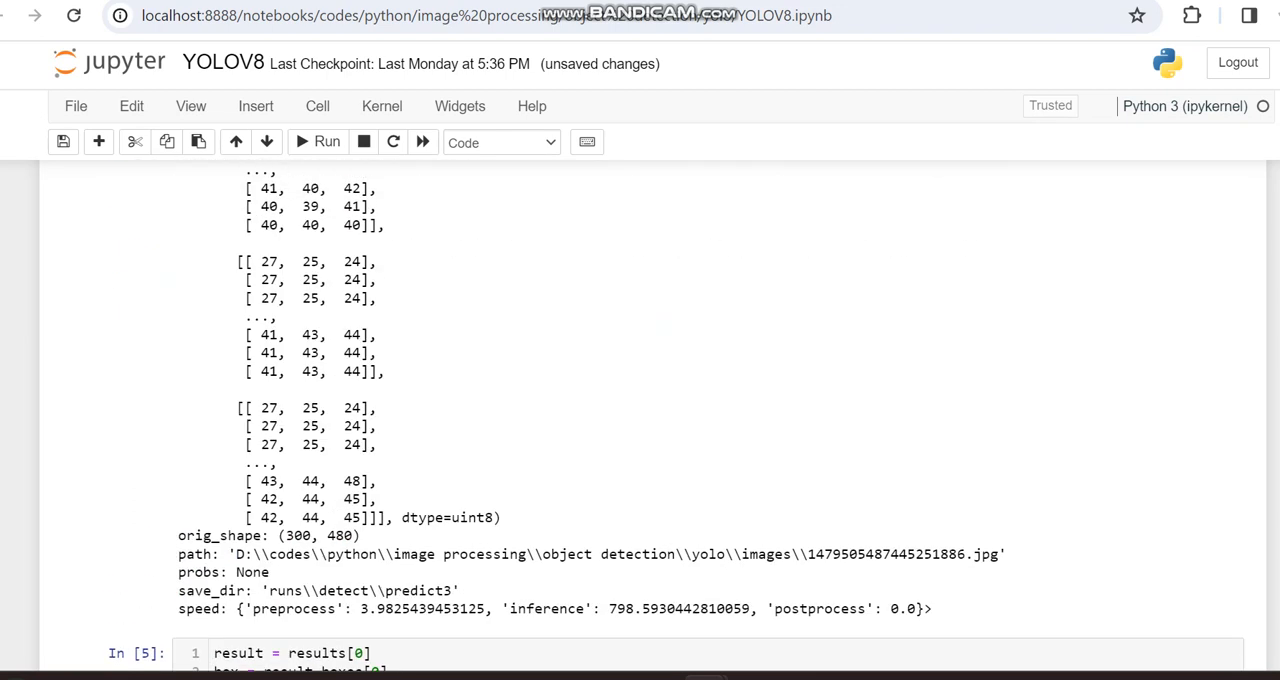
pyautogui.scroll(3)
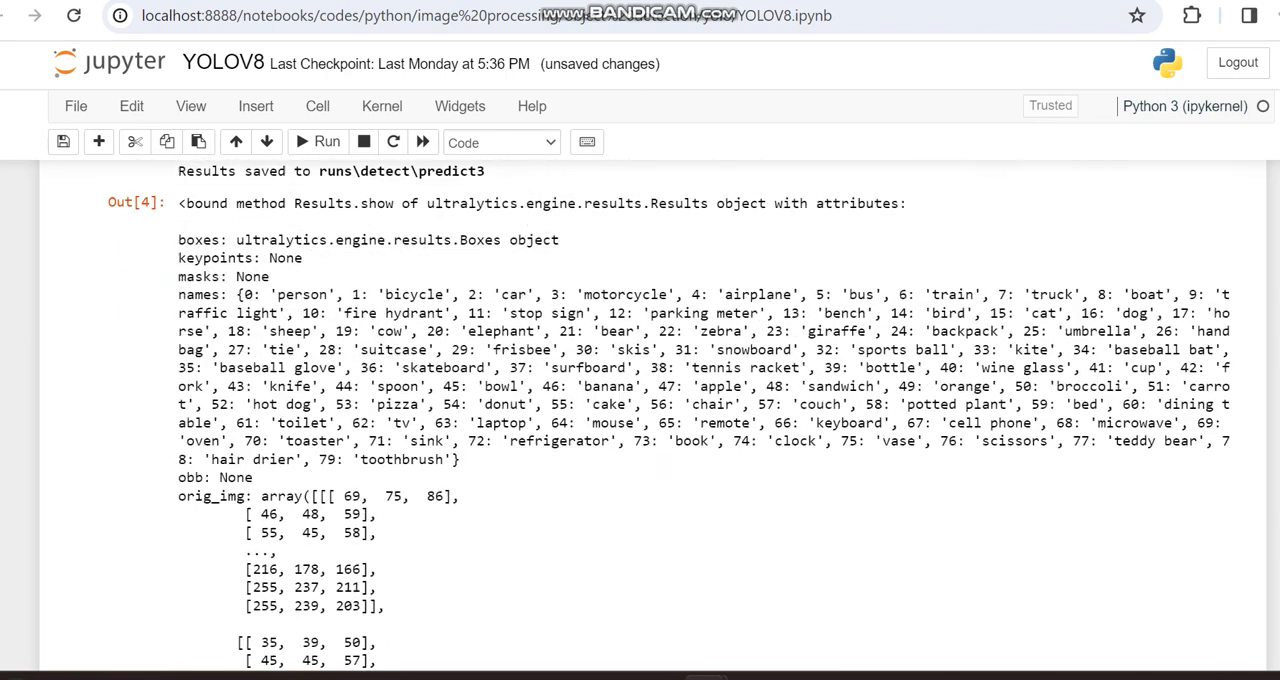
pyautogui.scroll(3)
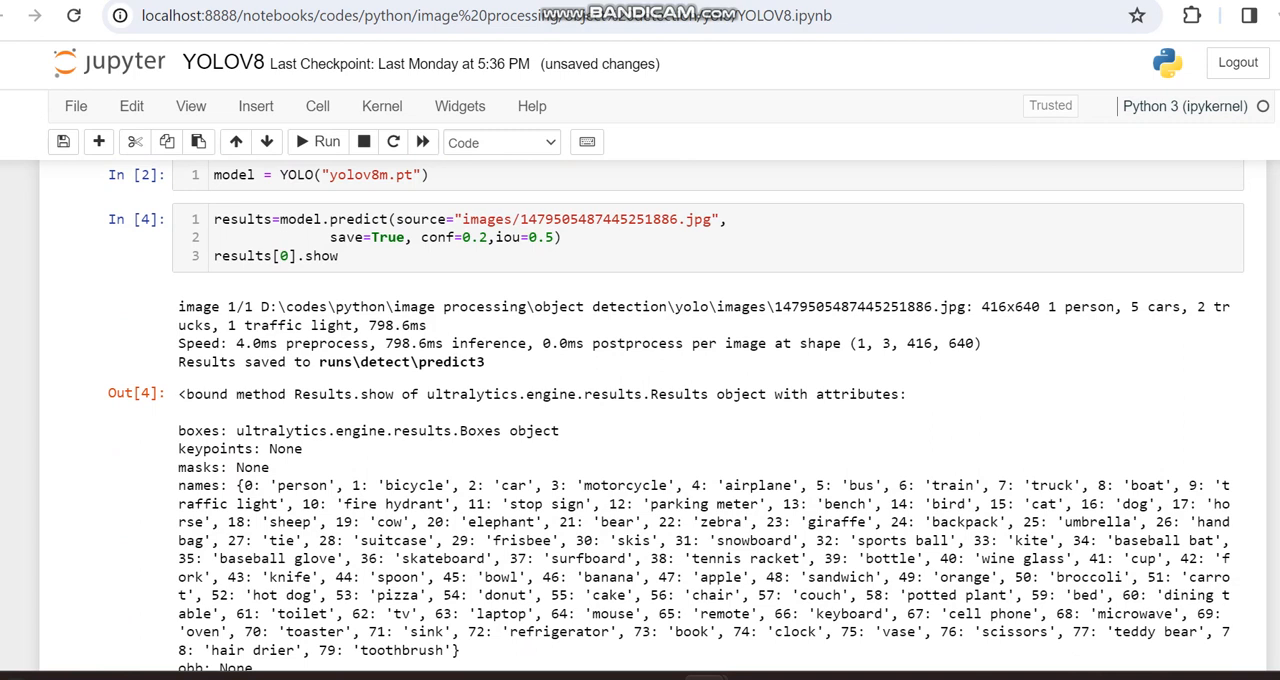
pyautogui.scroll(-3)
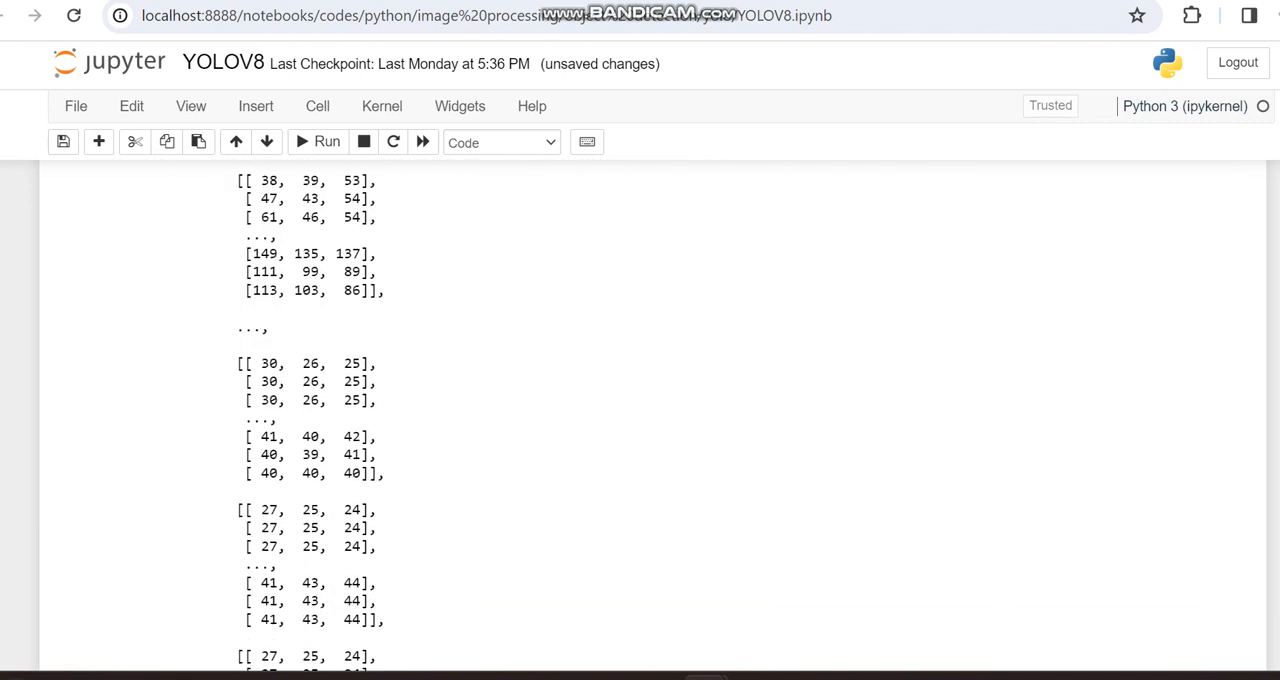
pyautogui.scroll(-3)
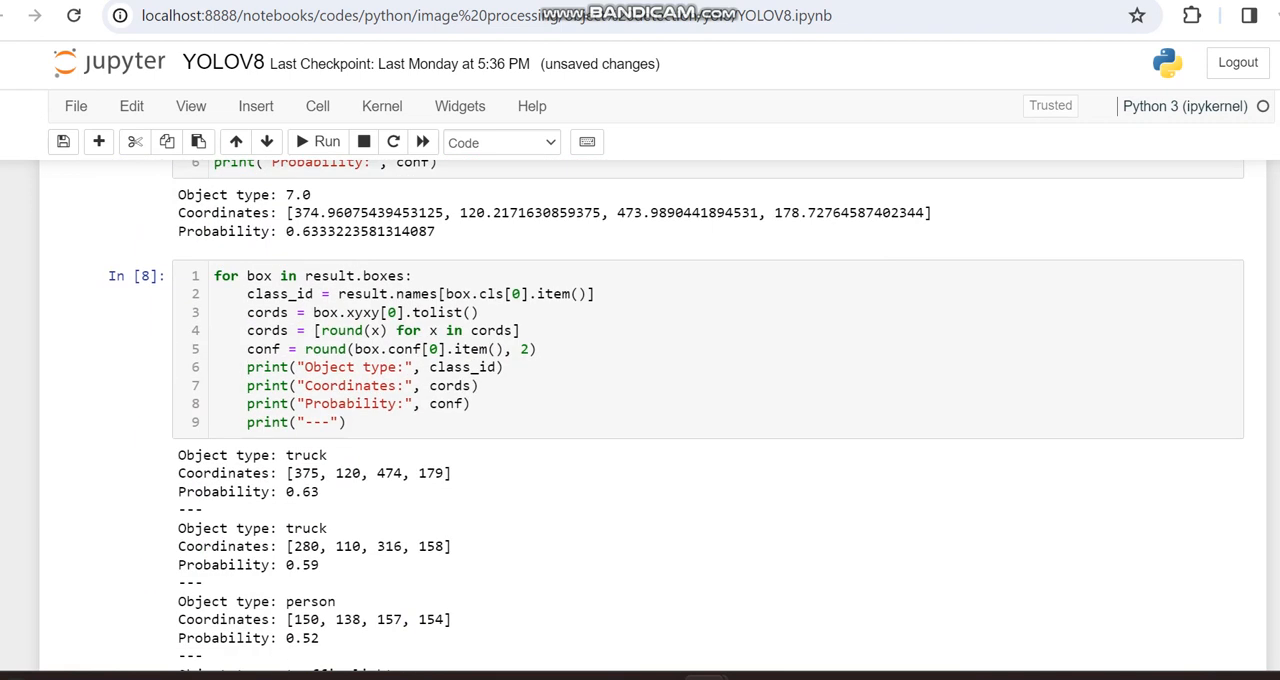
pyautogui.scroll(-3)
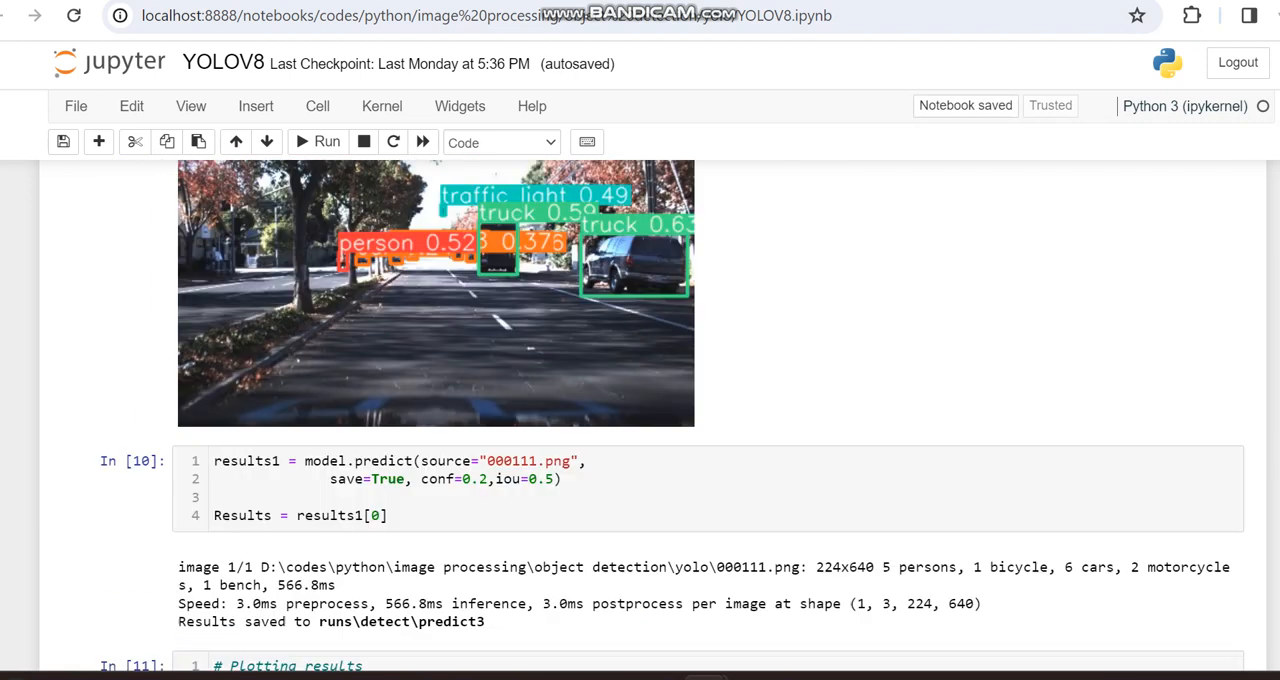
pyautogui.scroll(-3)
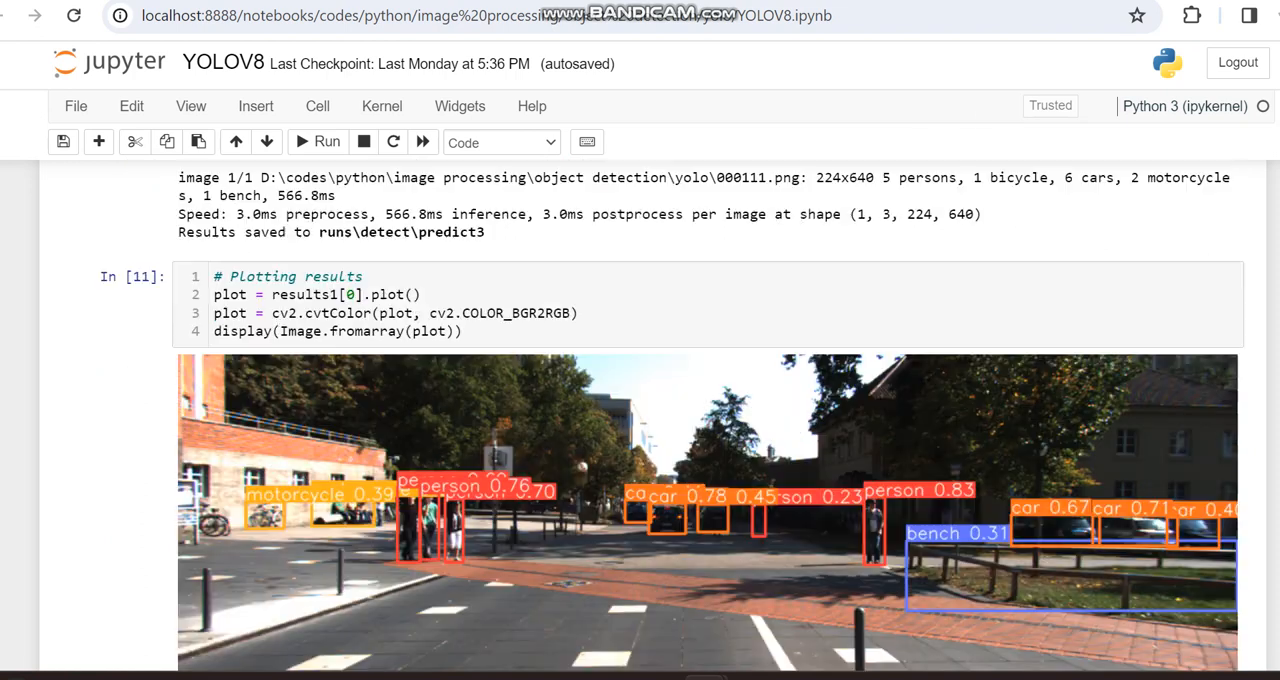
pyautogui.scroll(-3)
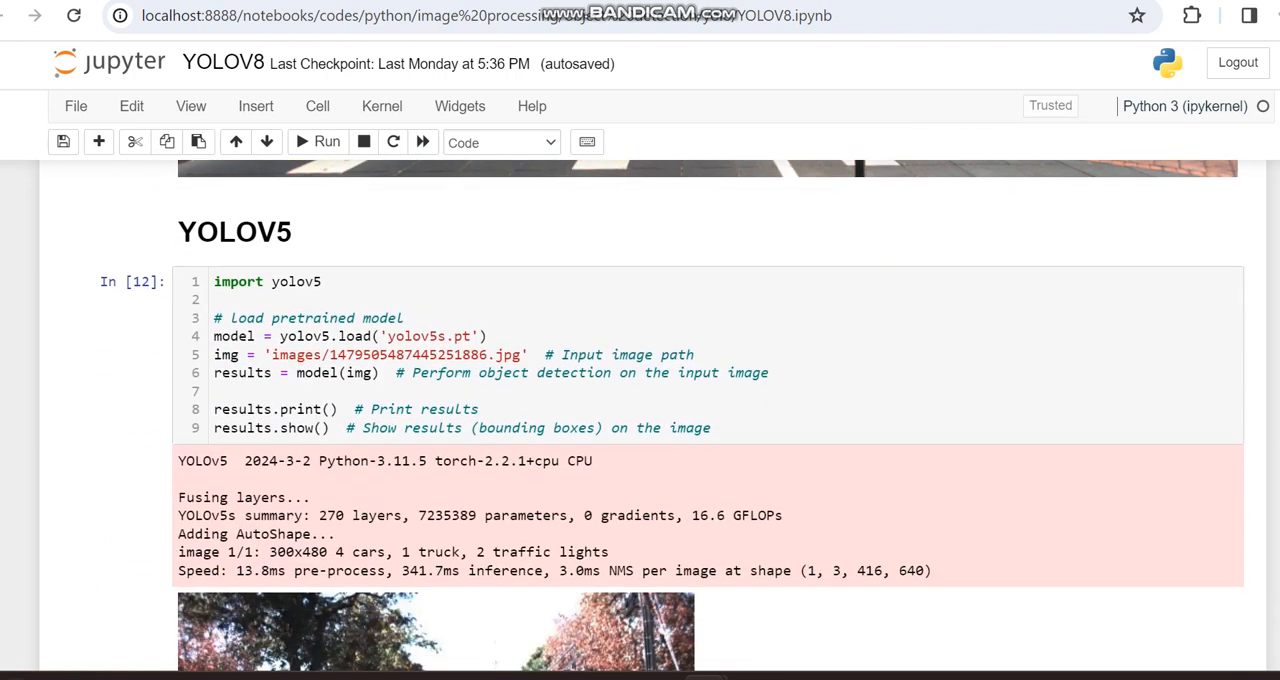
# - Run YOLOv5 on 000111.png, detecting 4 persons, 5 cars, 2 motorcycles and 1 bench
pyautogui.scroll(-3)
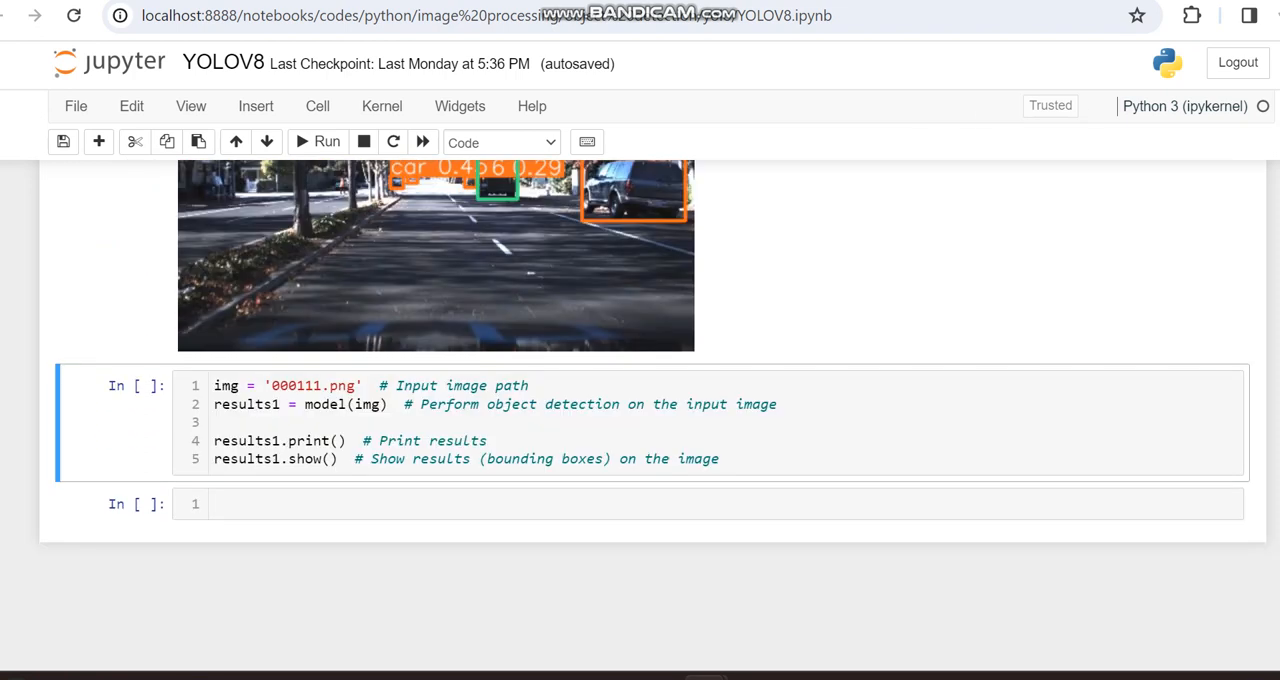
pyautogui.click(316, 140)
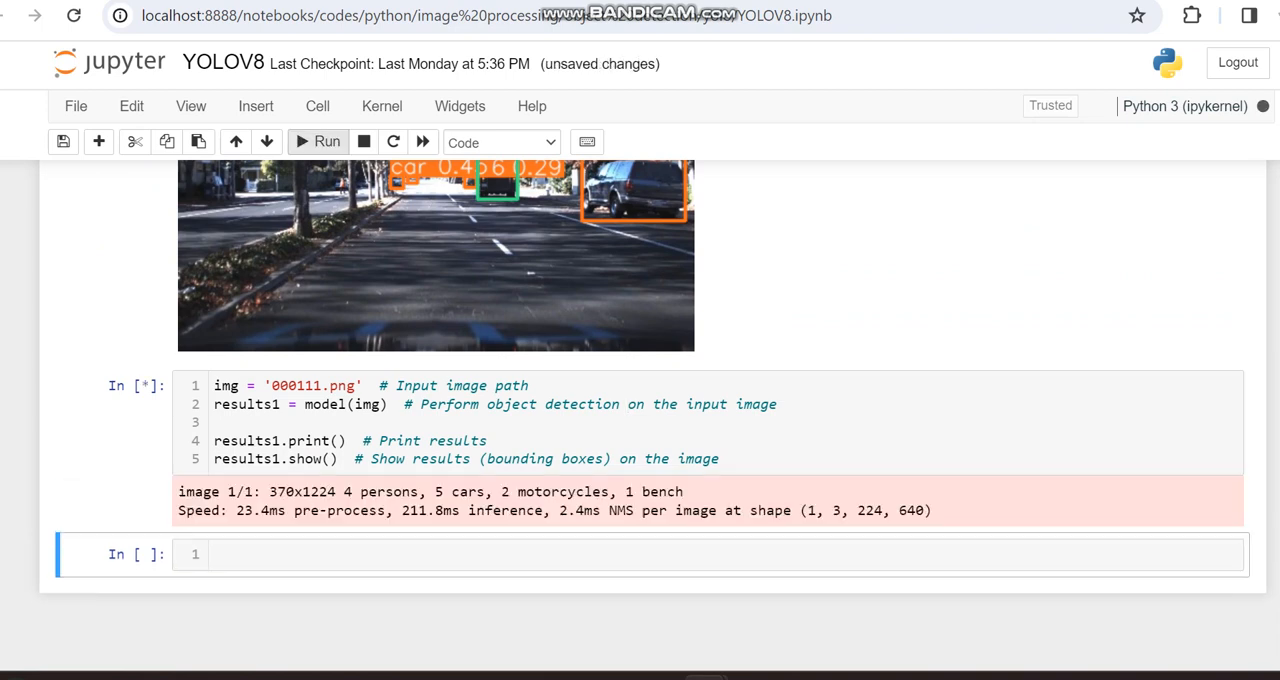
pyautogui.click(326, 140)
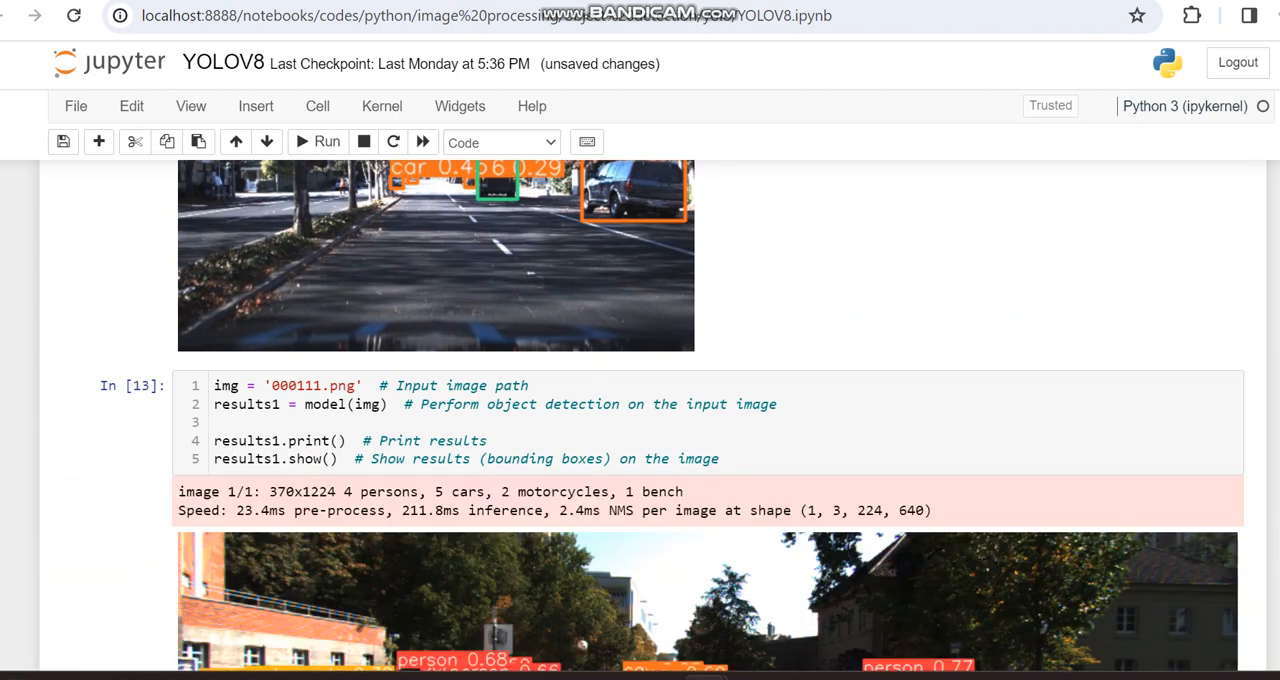
pyautogui.scroll(-3)
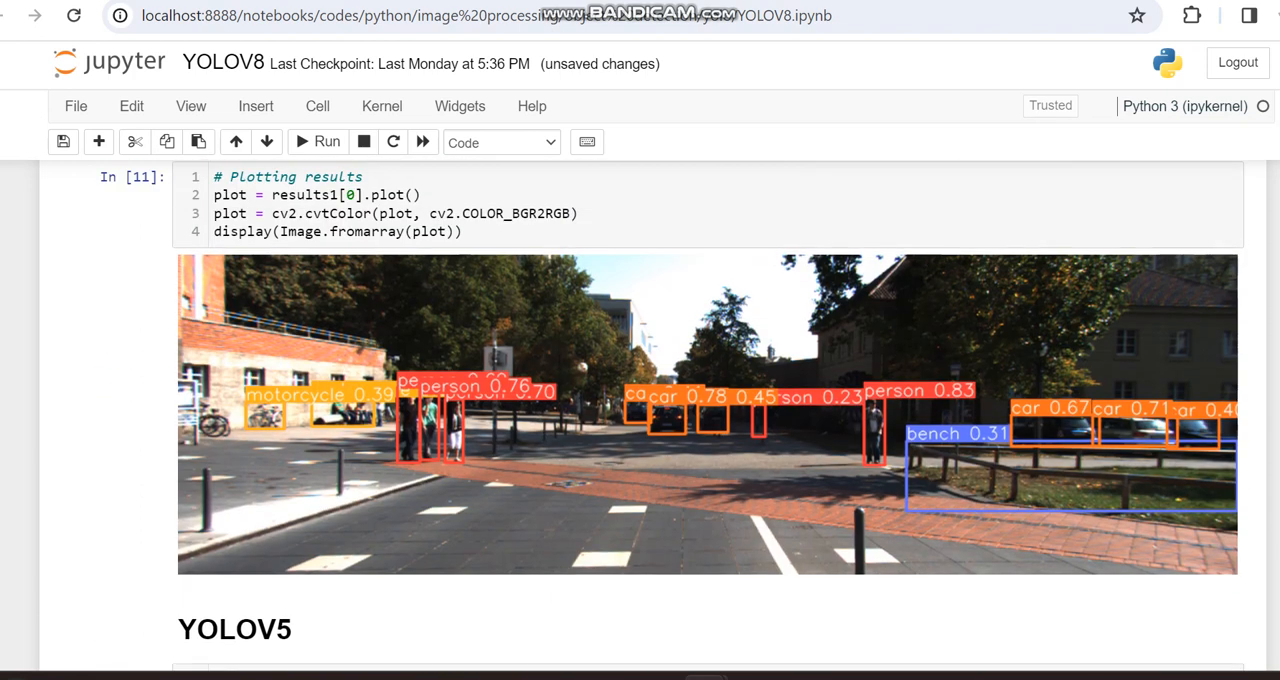
pyautogui.scroll(3)
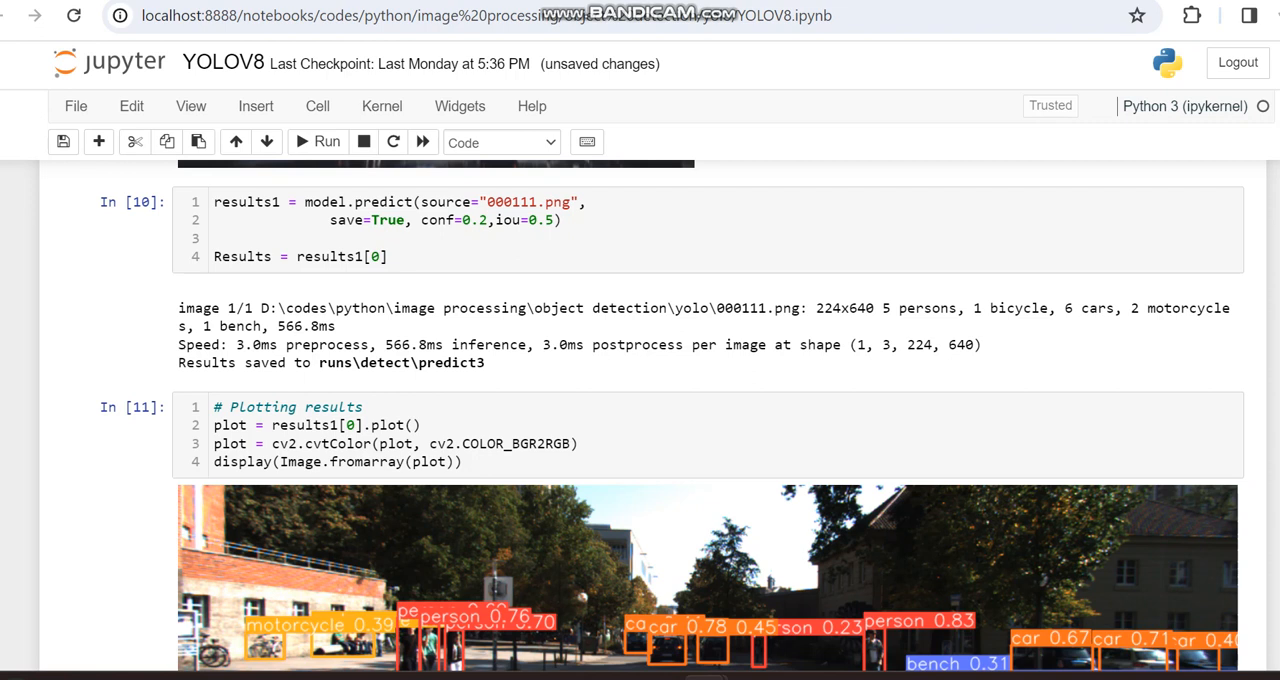
pyautogui.scroll(-3)
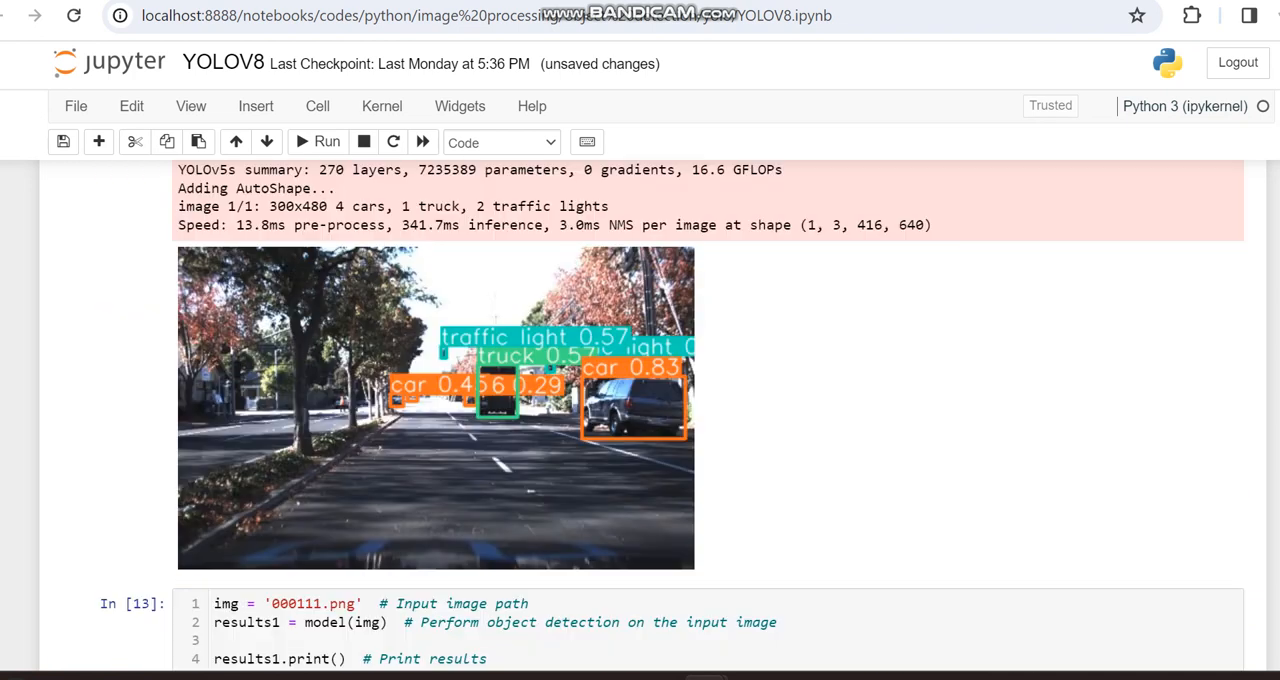
pyautogui.scroll(3)
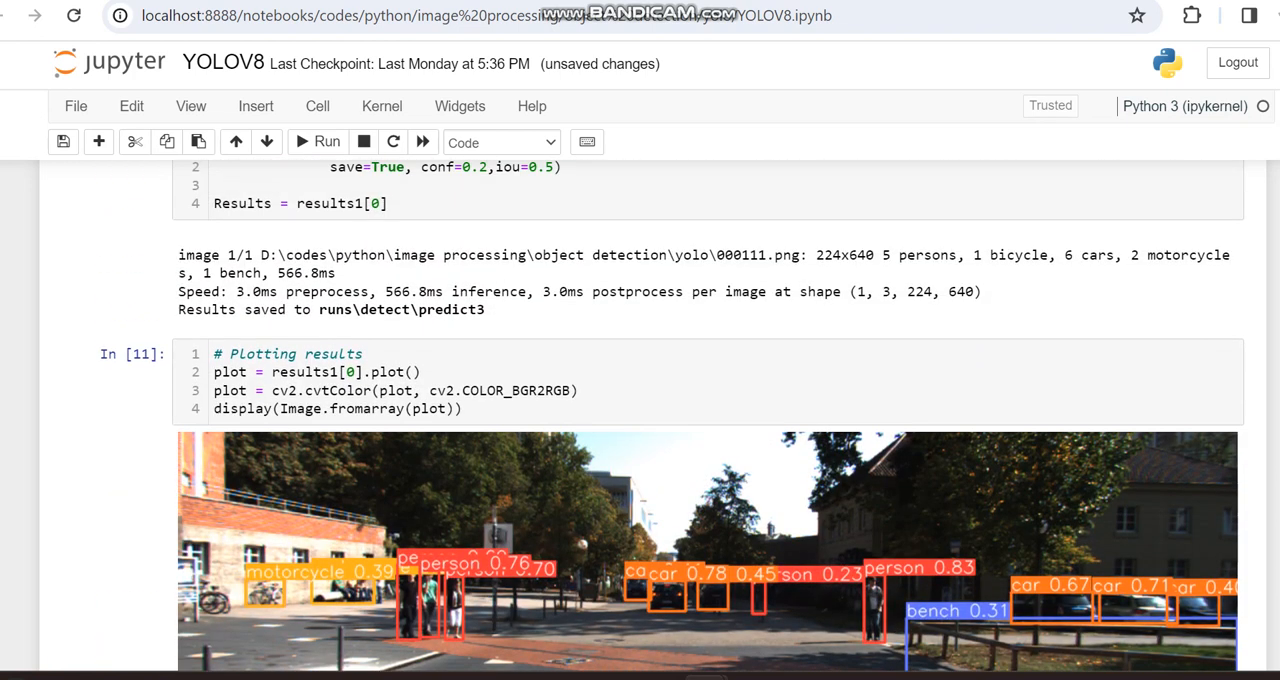
pyautogui.scroll(3)
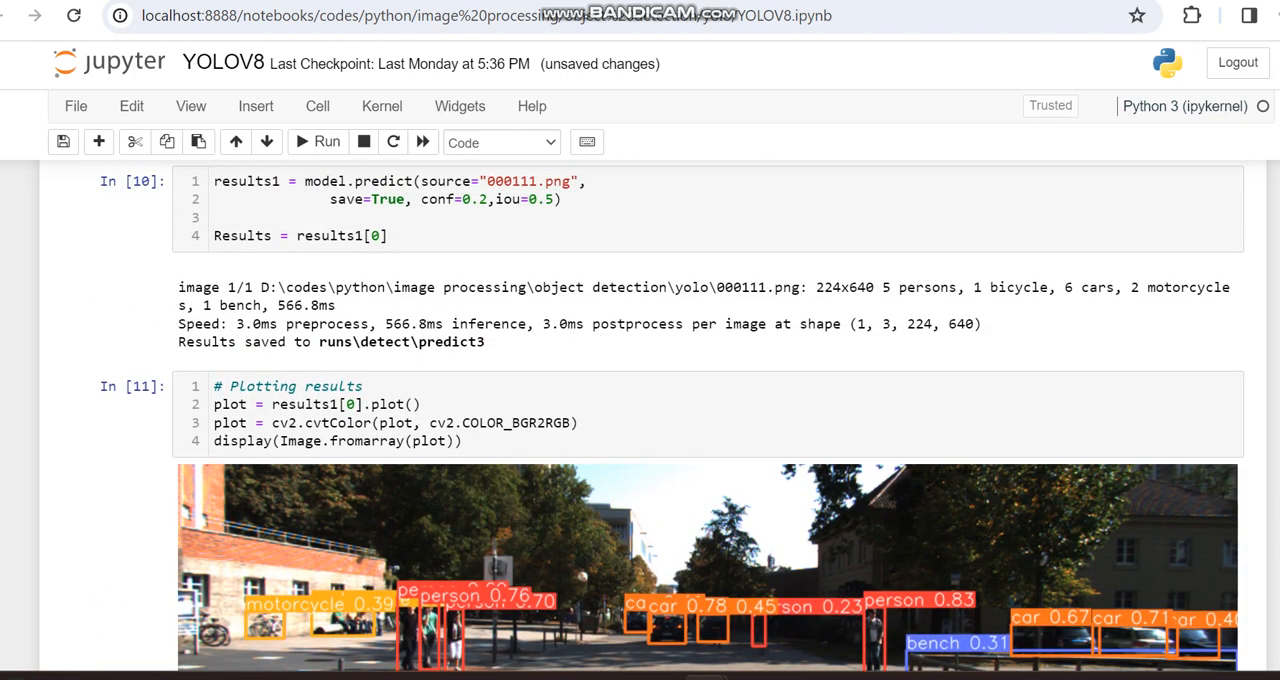
pyautogui.scroll(-3)
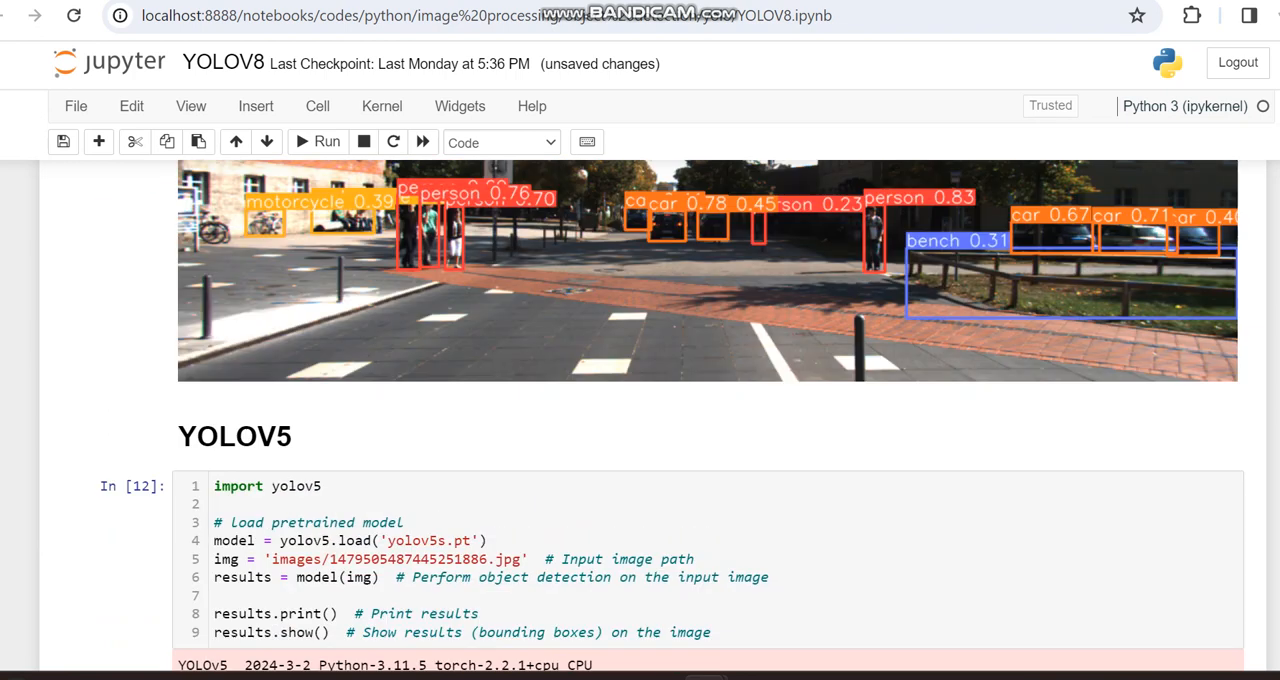
pyautogui.scroll(3)
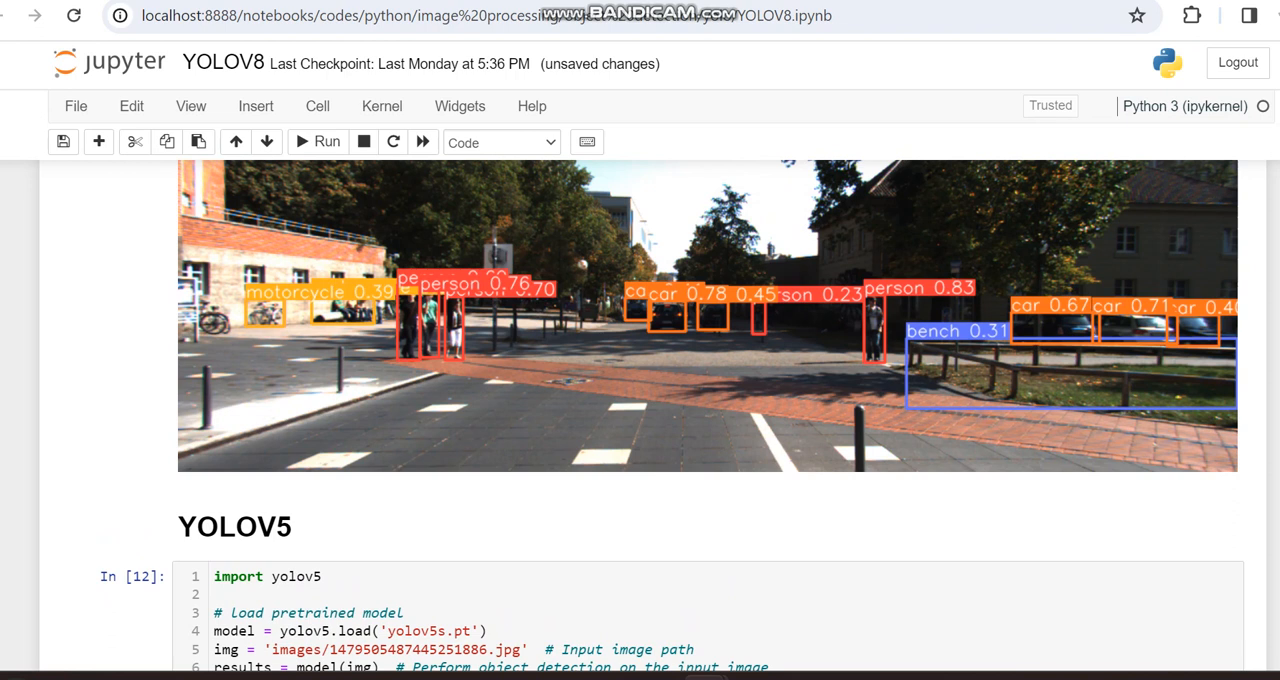
pyautogui.scroll(3)
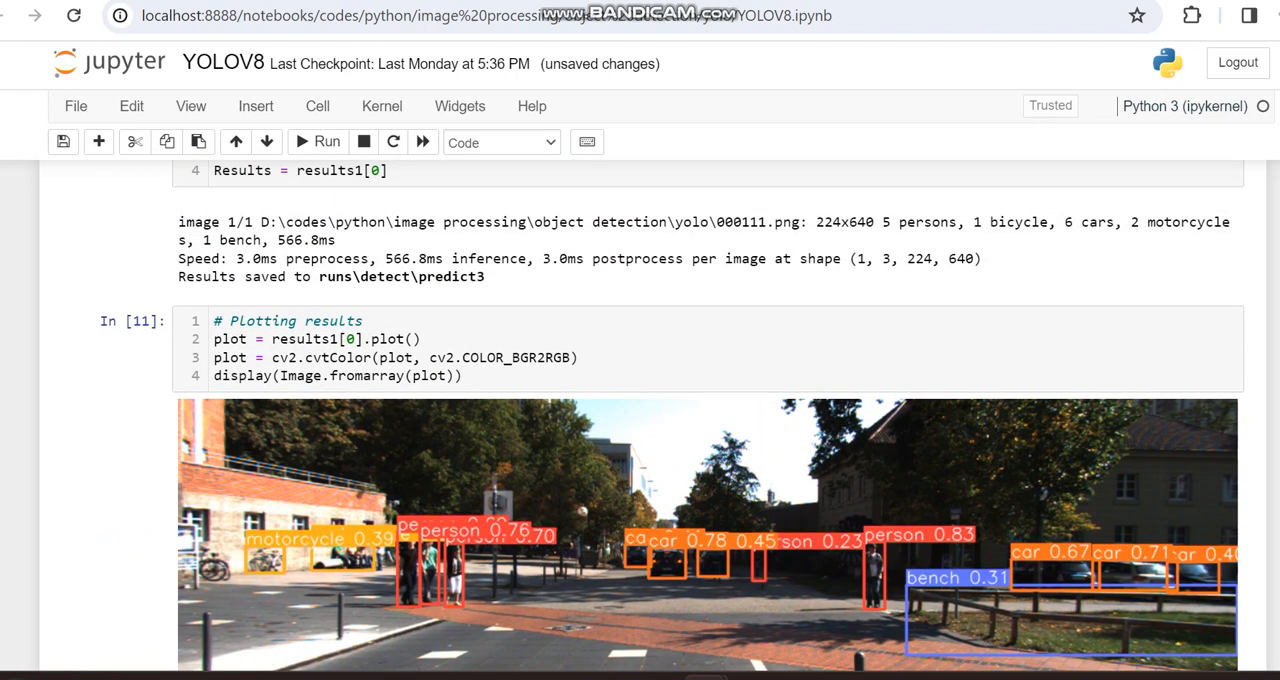
pyautogui.scroll(-3)
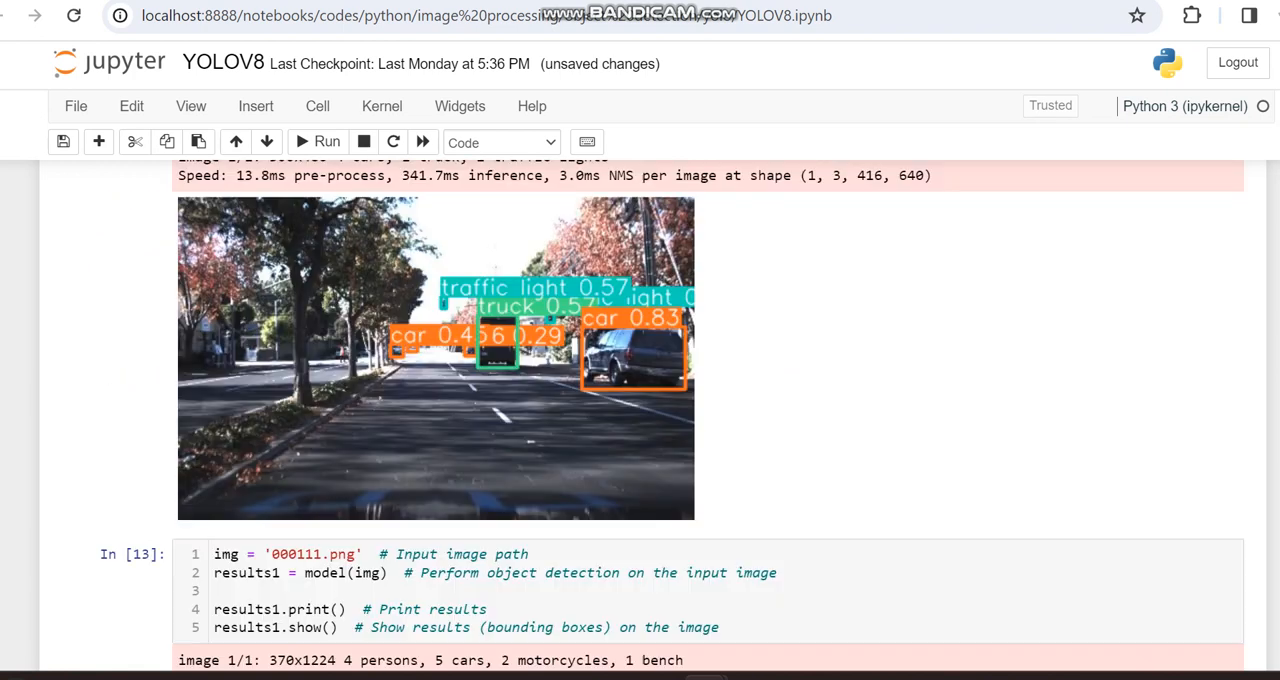